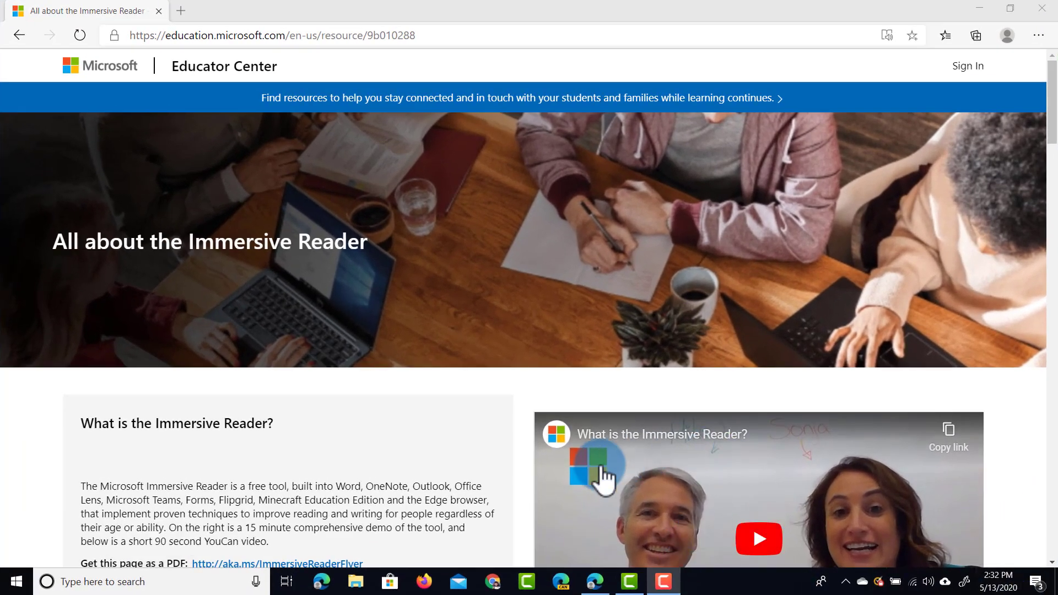
Open the 'All about the Immersive Reader' article in Immersive Reader view and reveal its toolbar
scroll("down", 3)
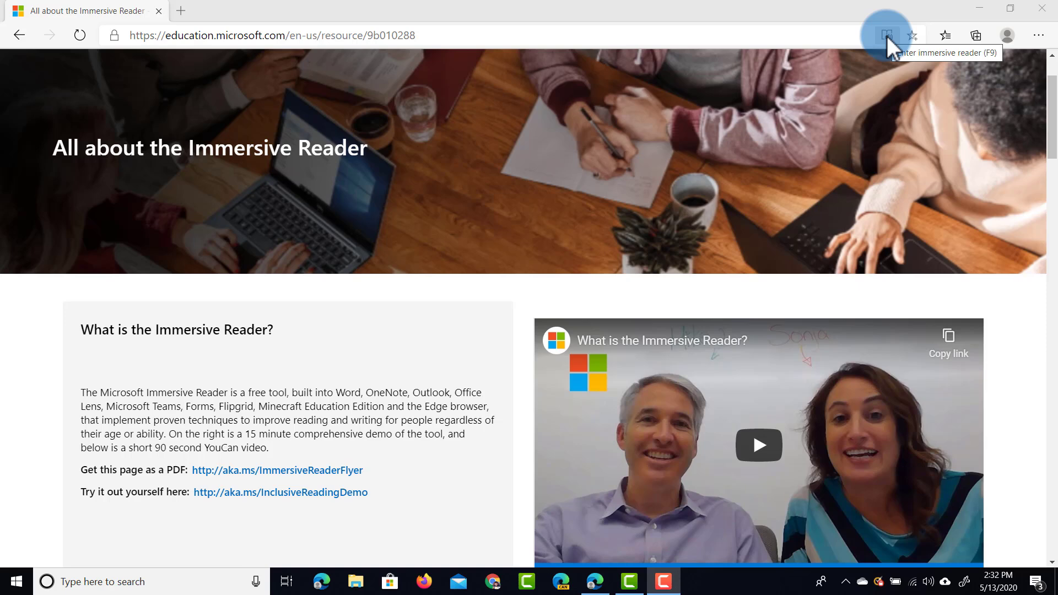
mouse_move(892, 45)
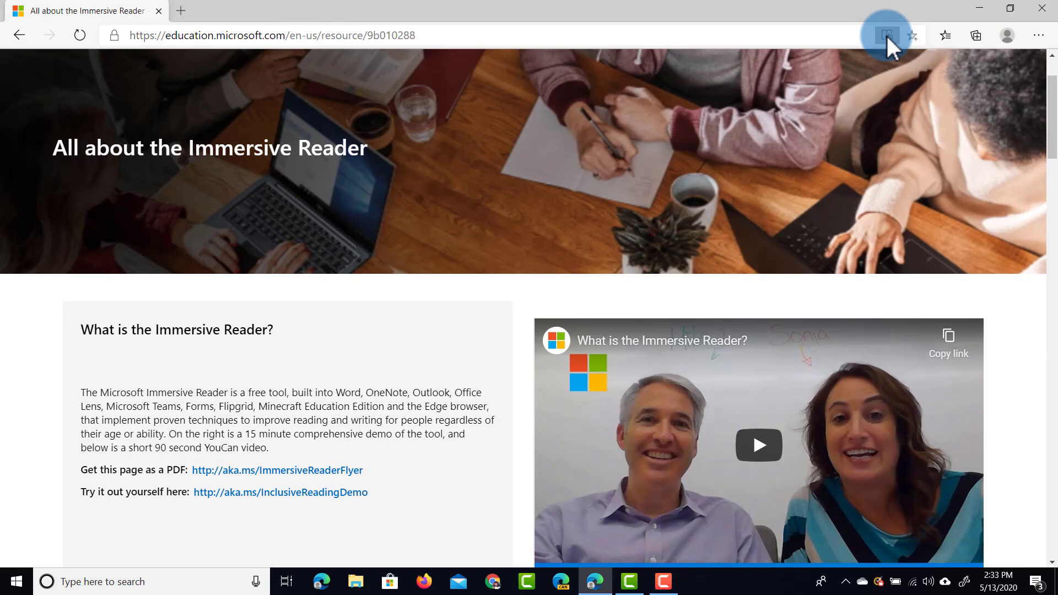
left_click(887, 35)
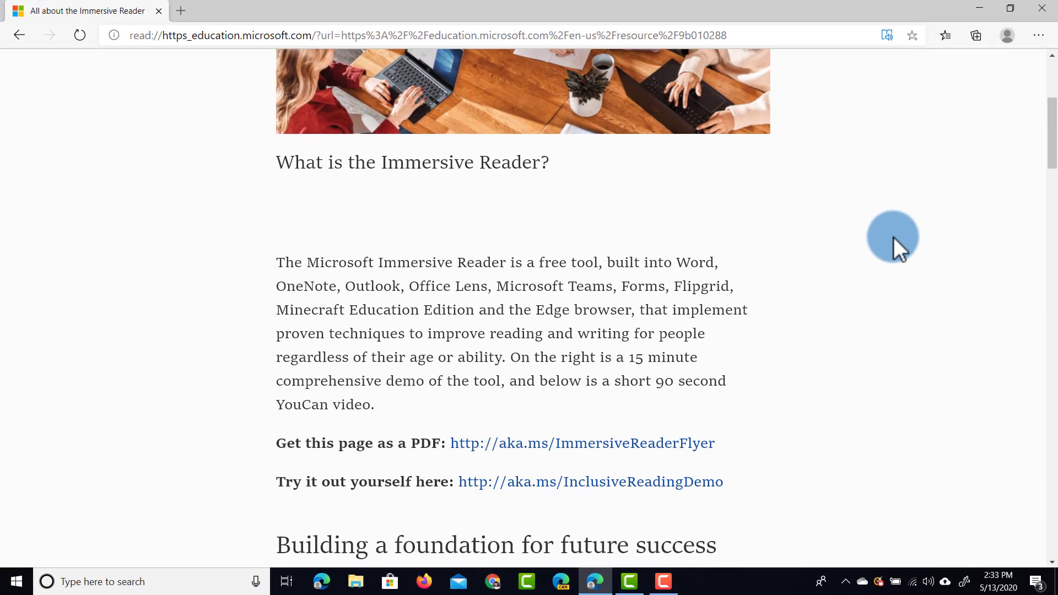
scroll("down", 3)
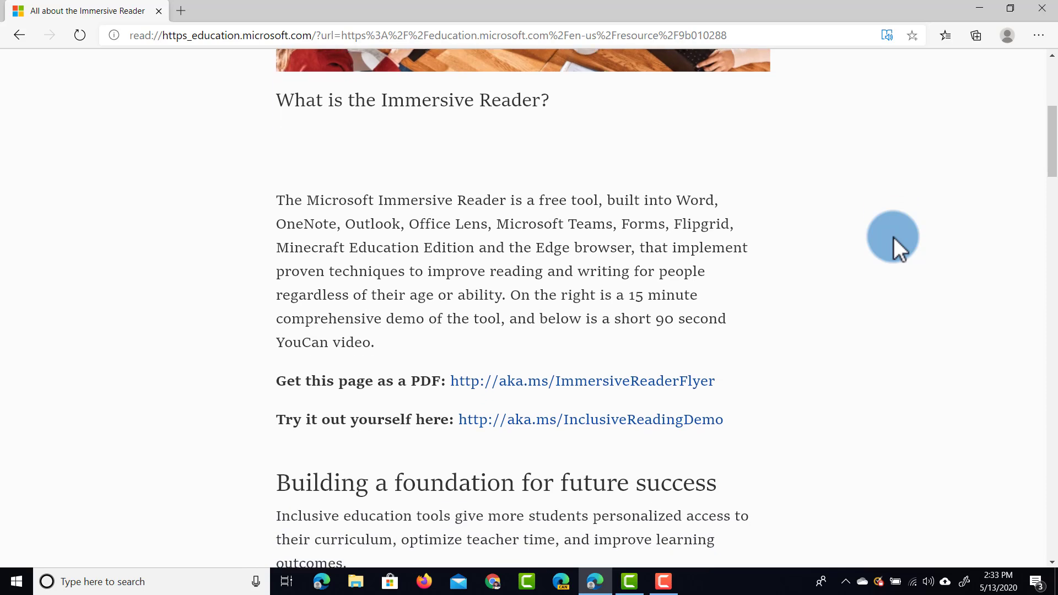
scroll("down", 3)
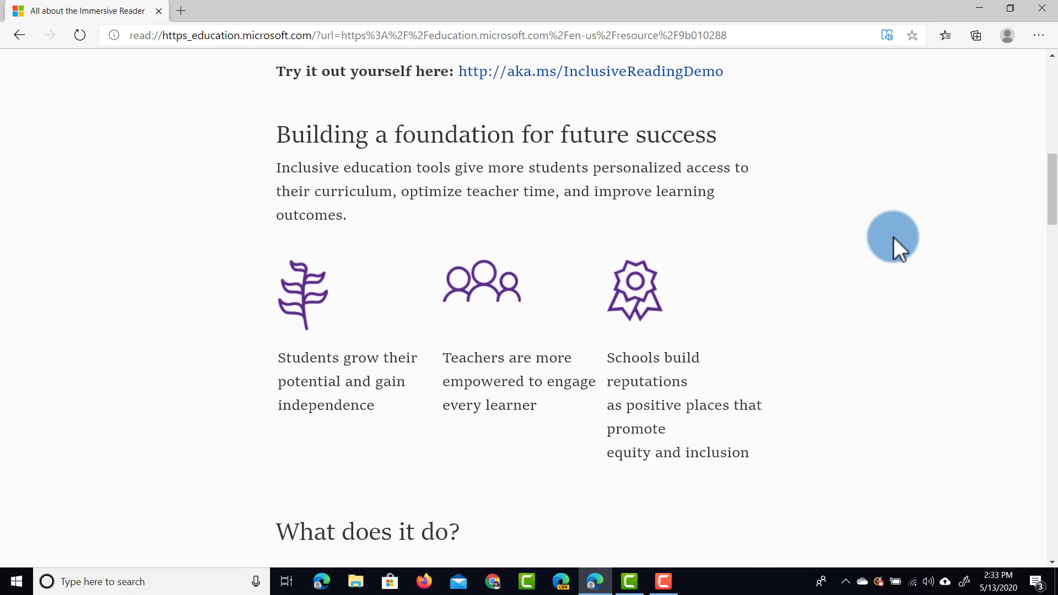
scroll("up", 3)
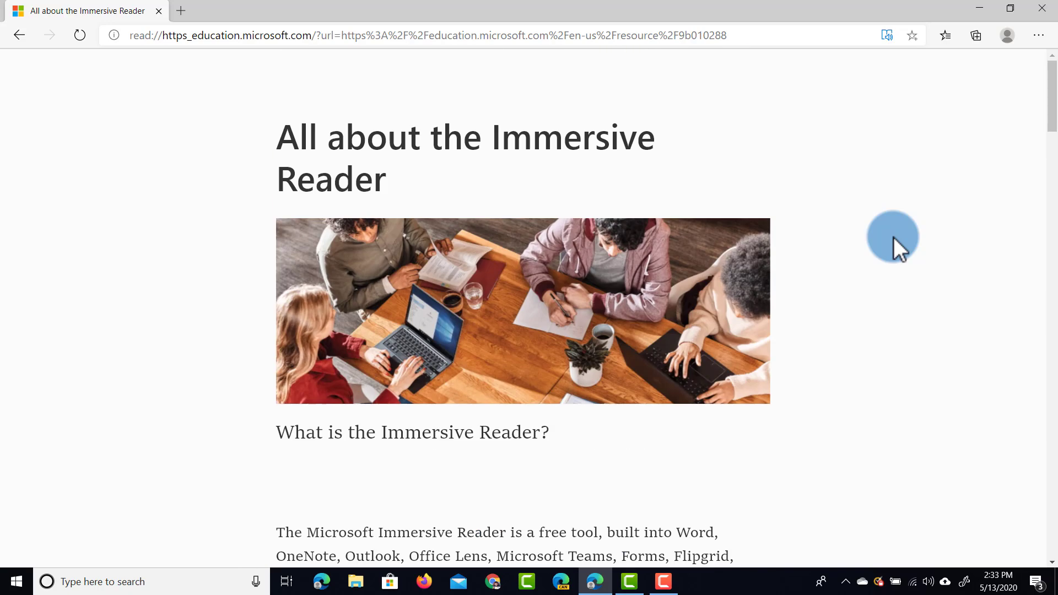
left_click(887, 35)
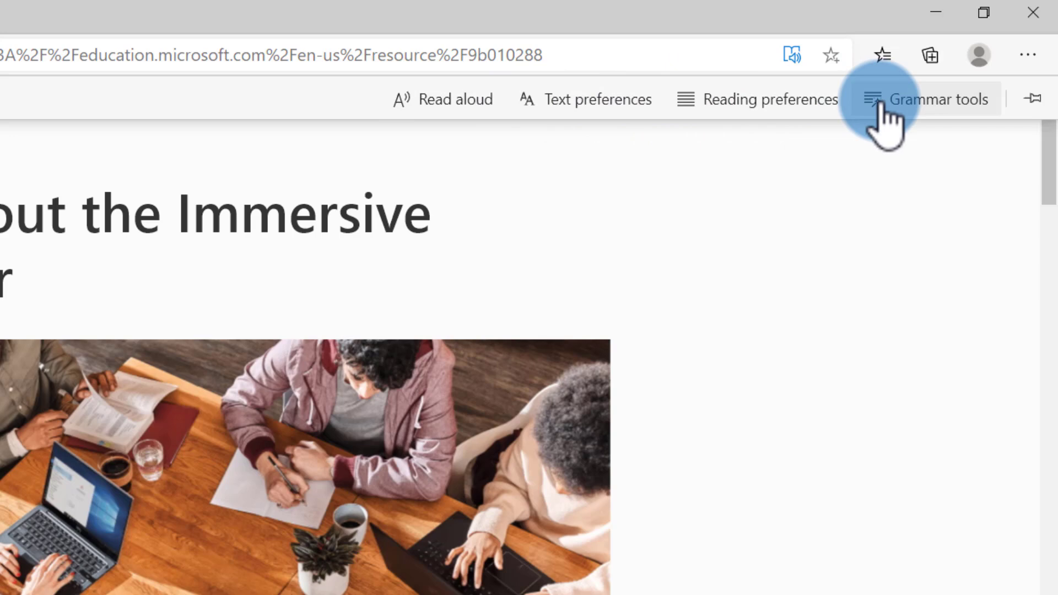
mouse_move(826, 99)
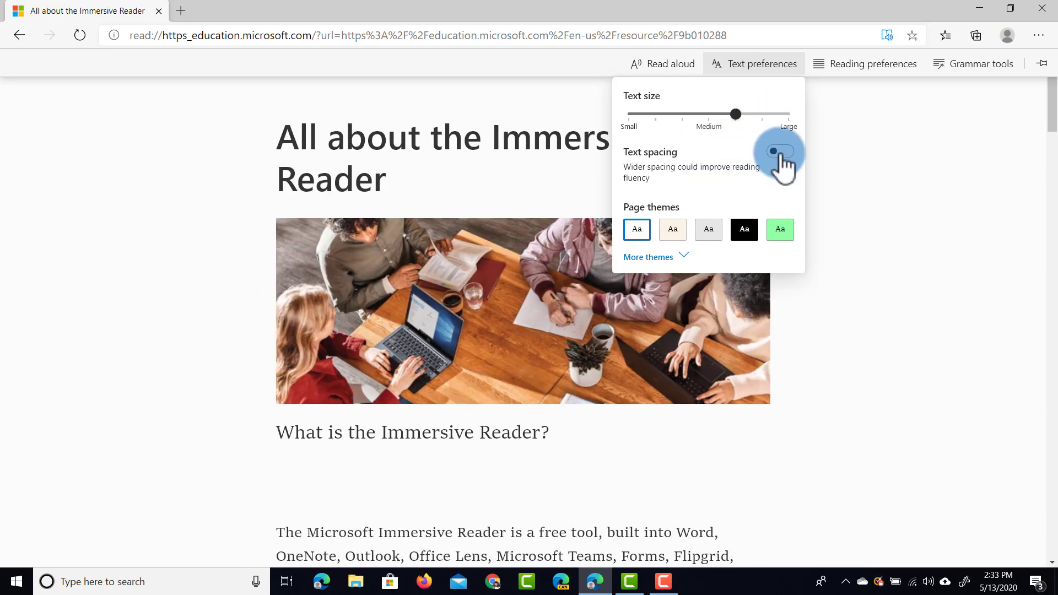
Switch on the Text spacing toggle in Text preferences
left_click(780, 151)
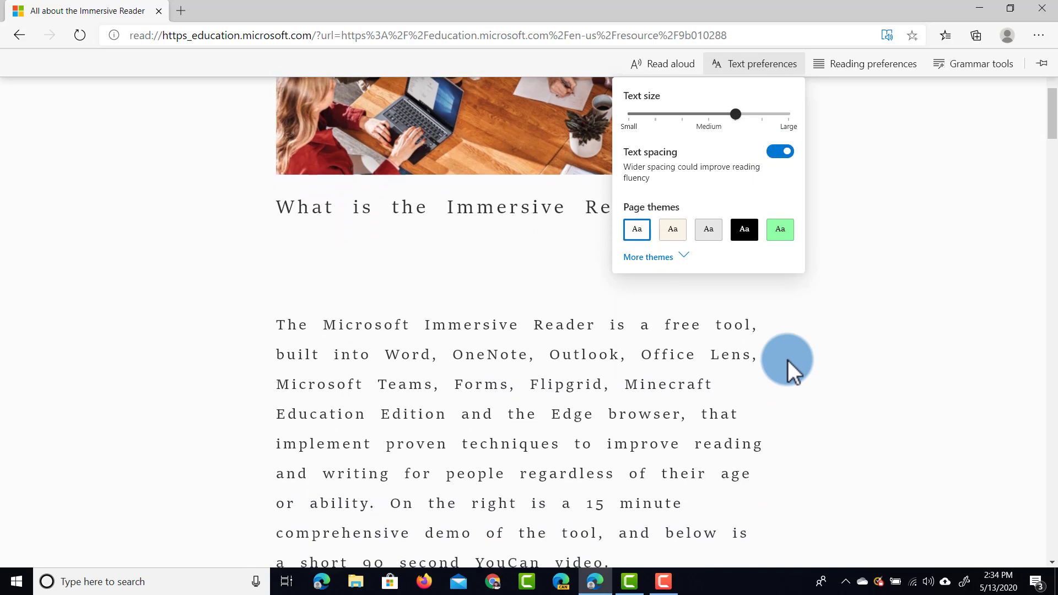
scroll("down", 3)
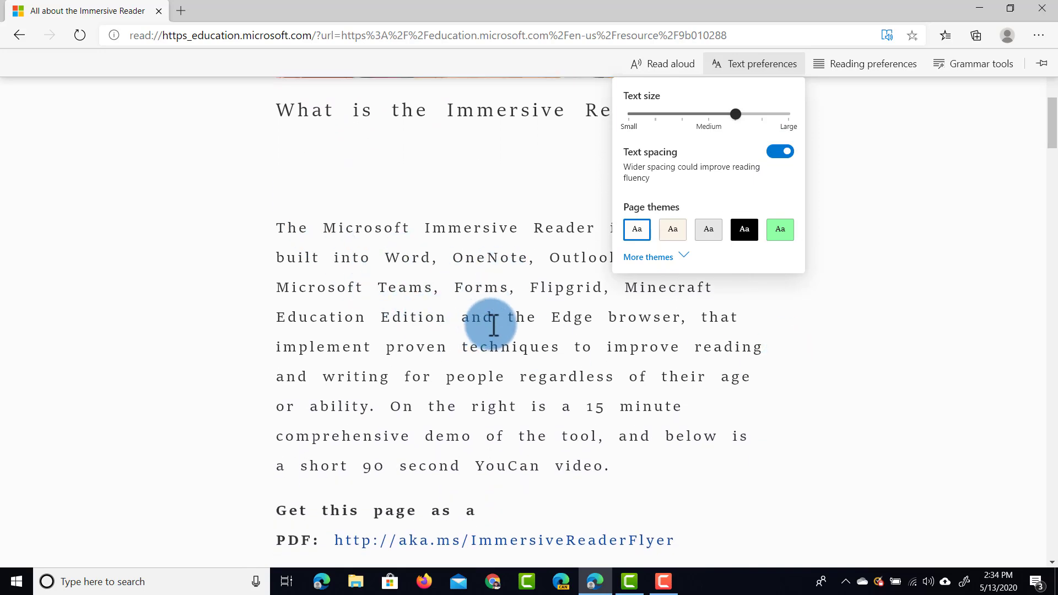
mouse_move(563, 368)
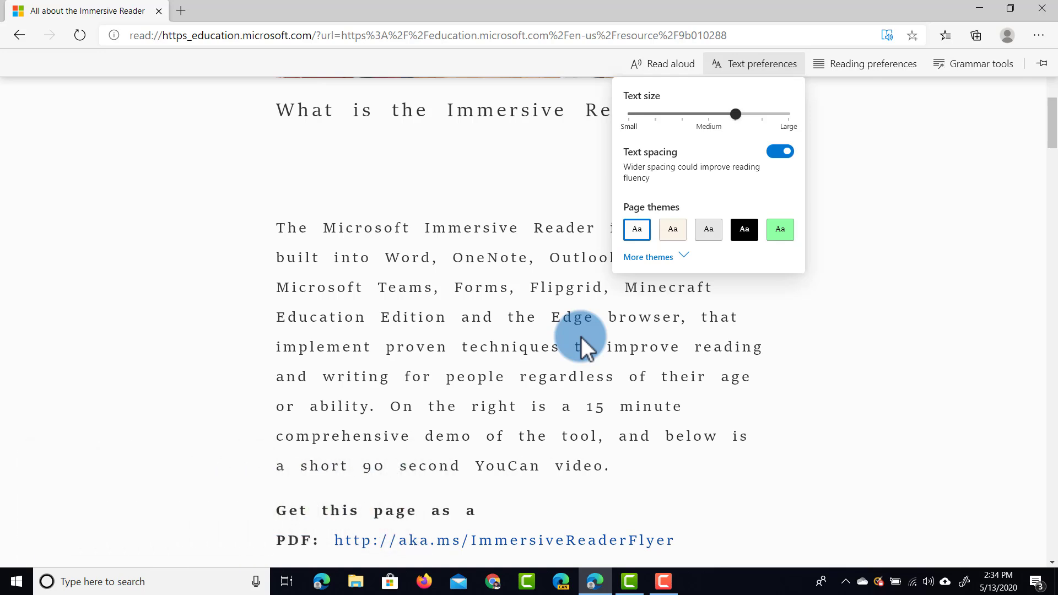
Preview cream, pink, black and salmon page themes, then return to the white theme
left_click(649, 257)
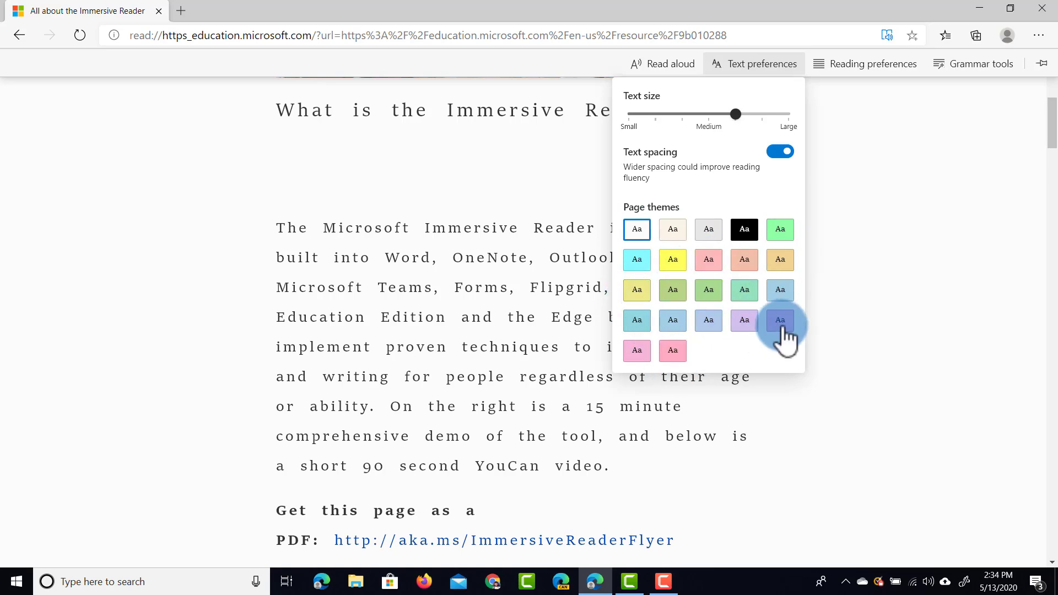
left_click(673, 230)
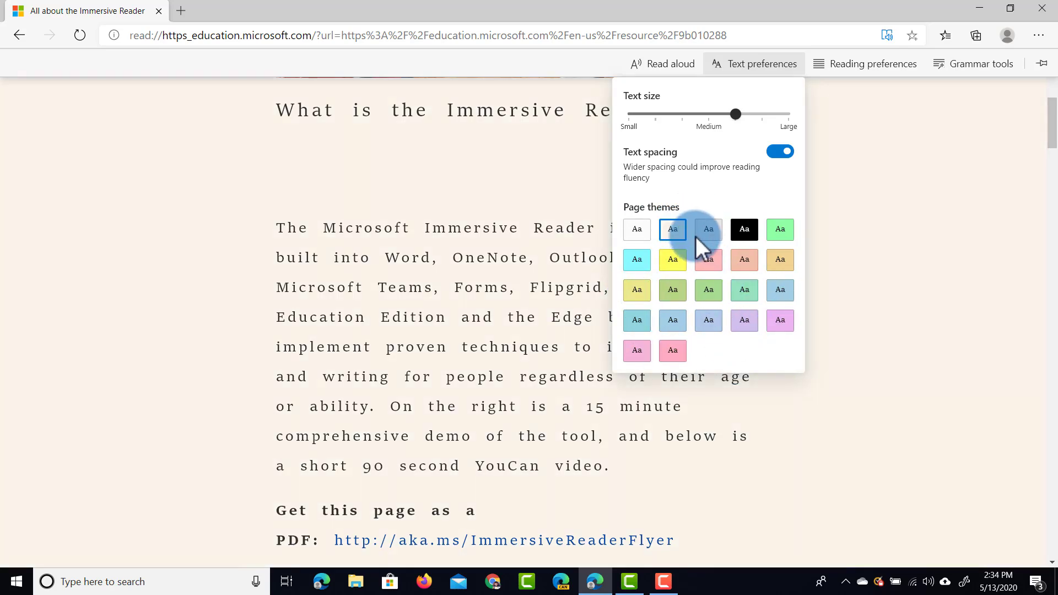
left_click(745, 229)
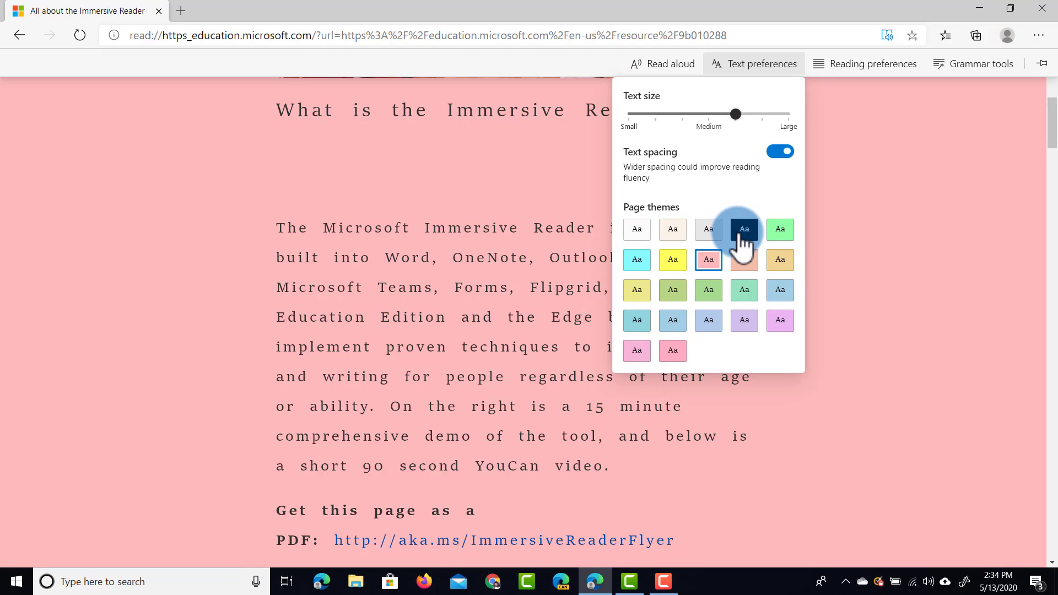
left_click(745, 229)
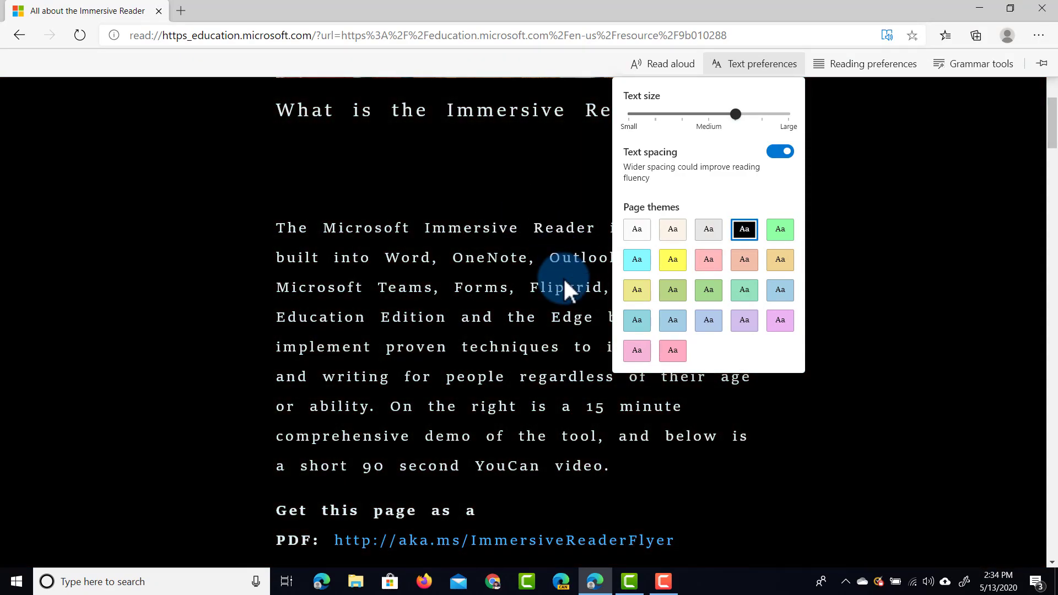
left_click(744, 259)
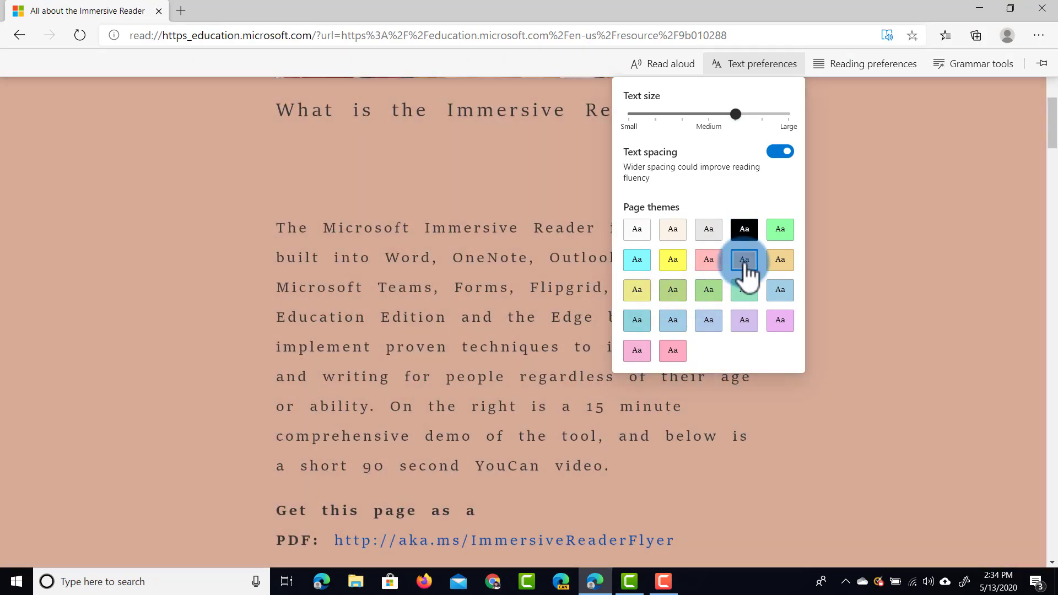
left_click(635, 228)
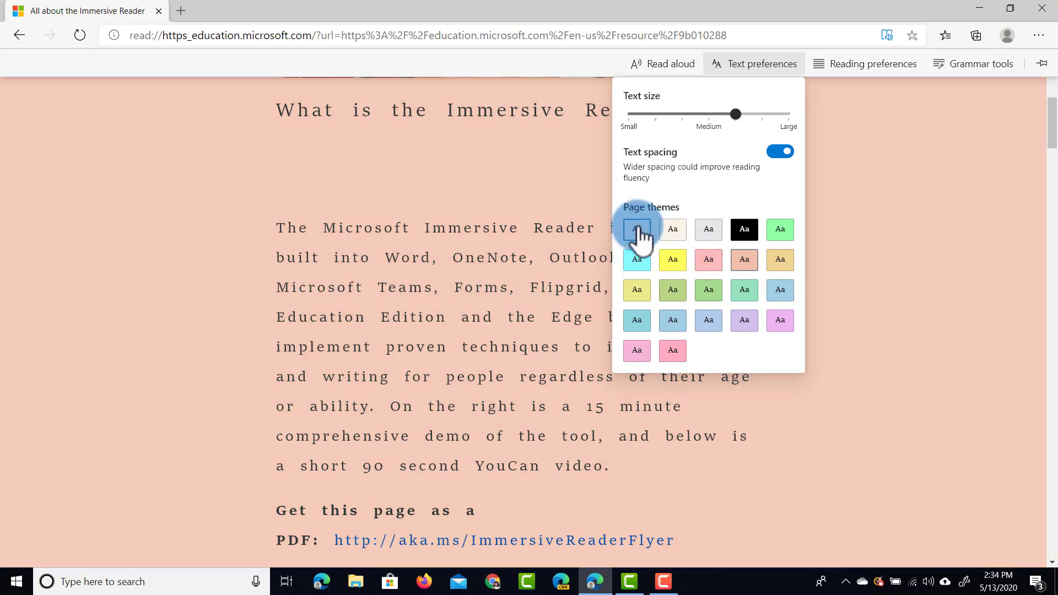
left_click(637, 230)
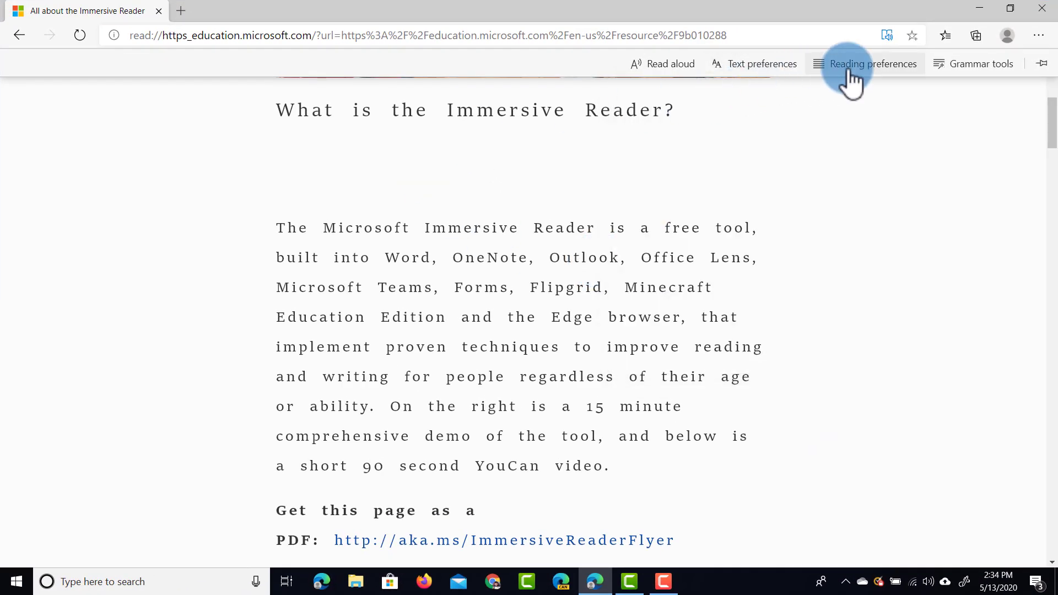
Turn on Line focus, try one-, three- and five-line strips, then turn it off
left_click(874, 64)
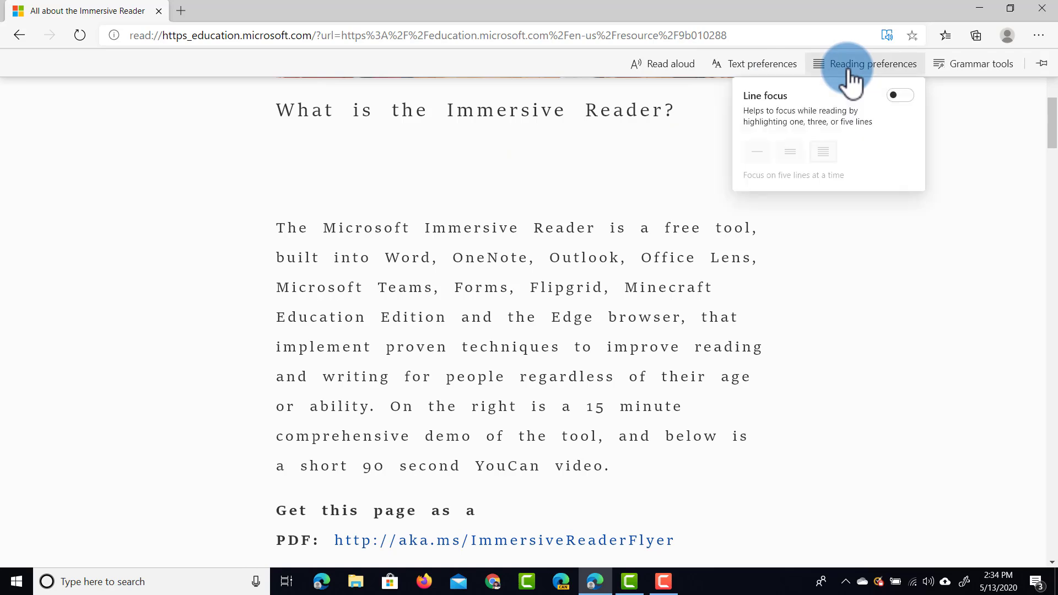
left_click(899, 94)
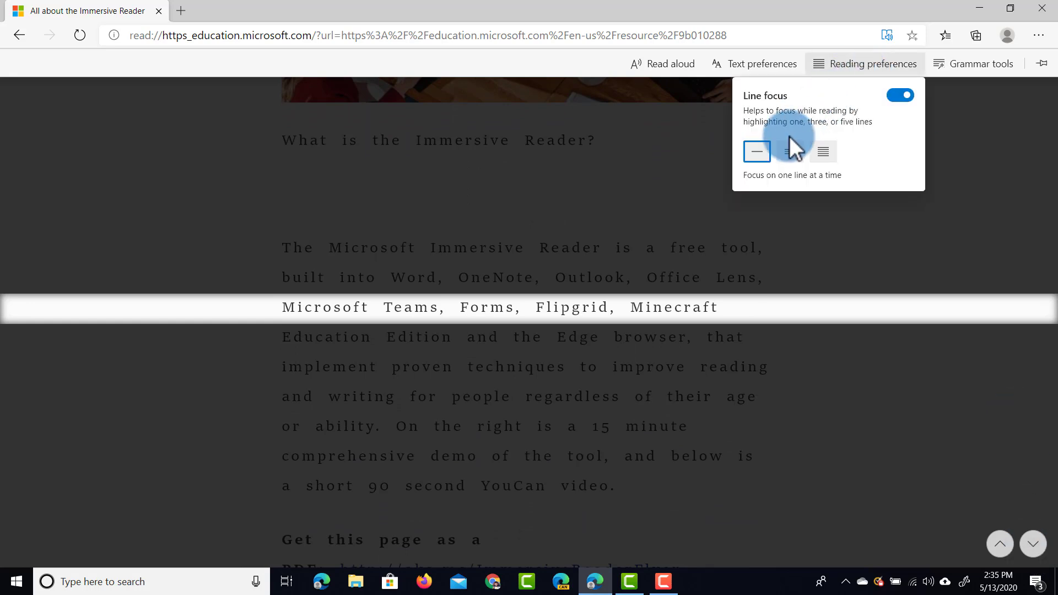
left_click(790, 151)
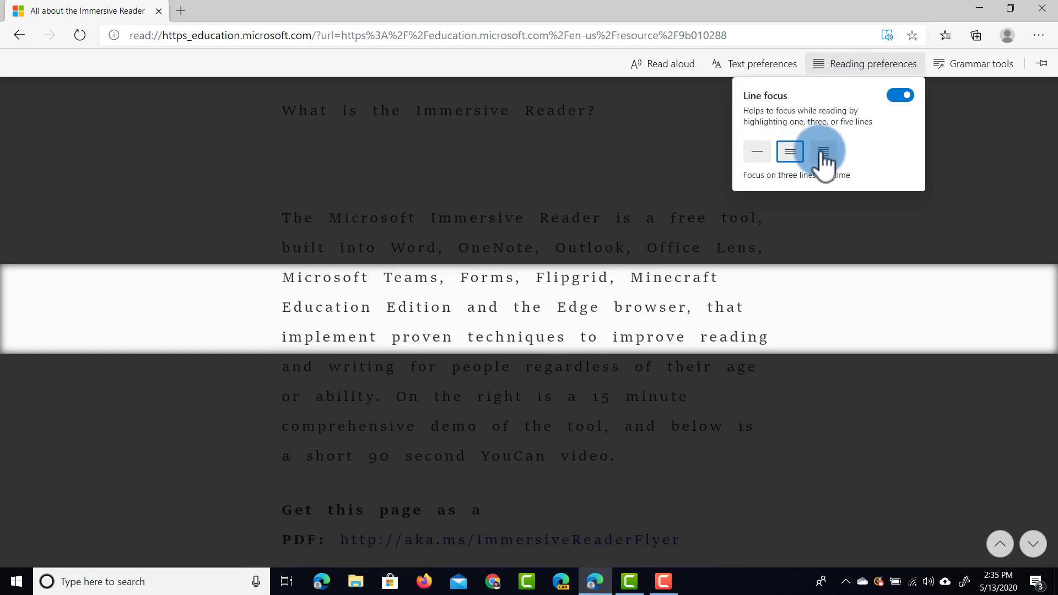
left_click(822, 151)
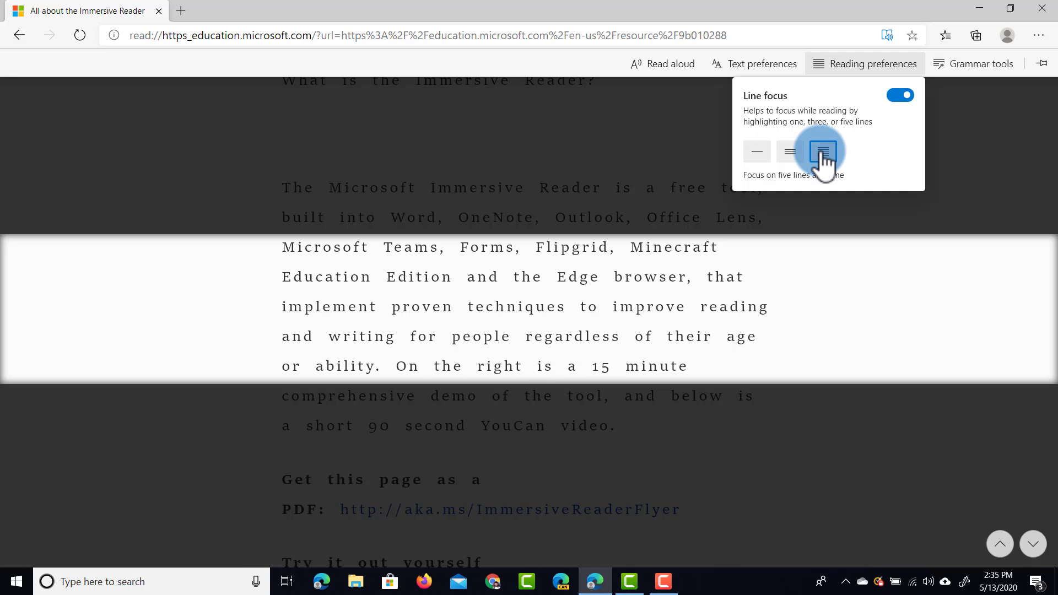
left_click(899, 95)
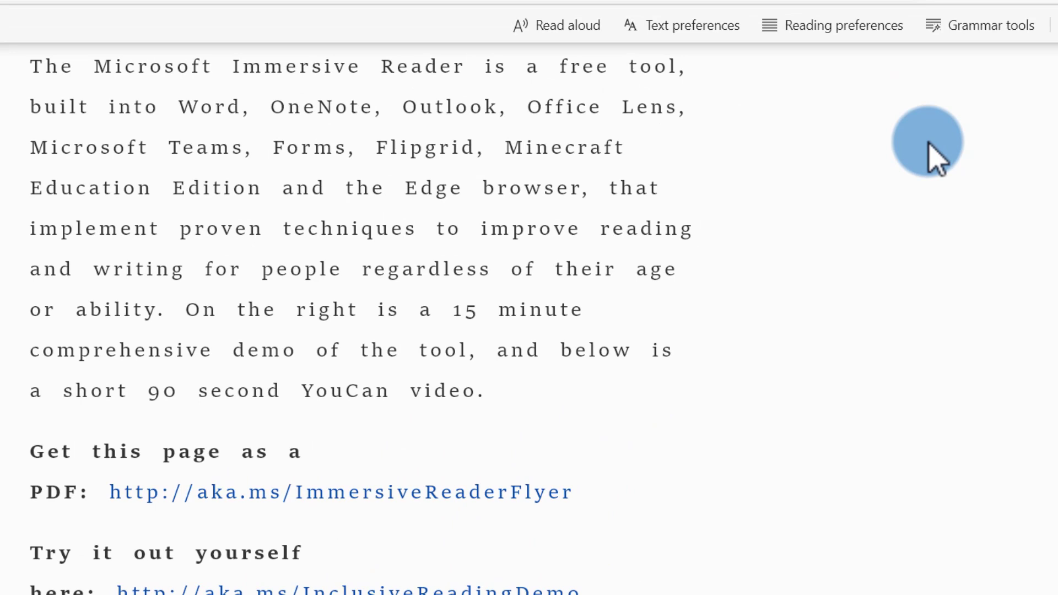
Turn on the Syllables toggle in Grammar tools
left_click(991, 25)
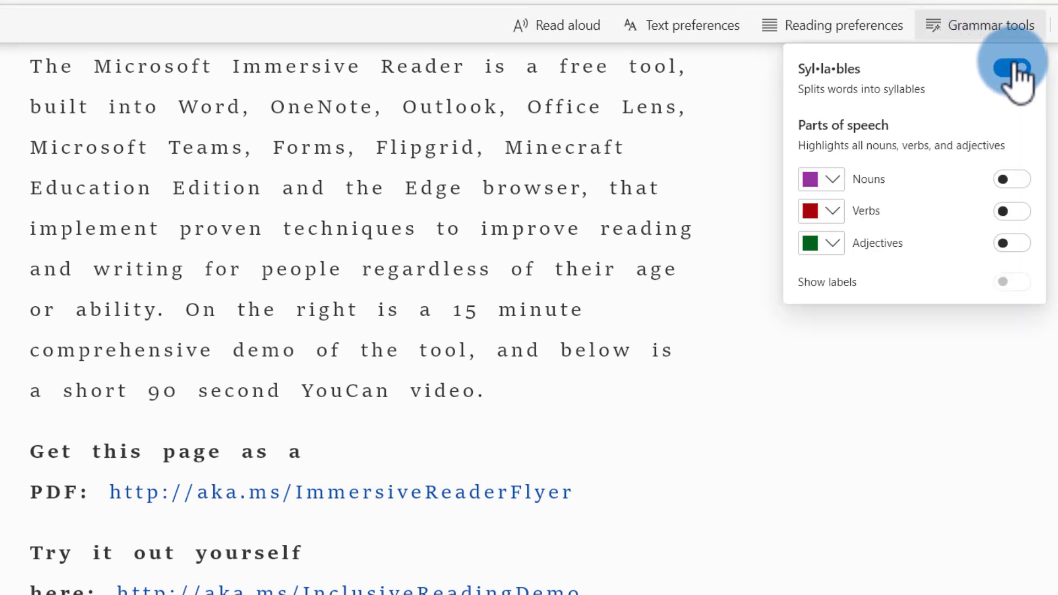
left_click(1011, 69)
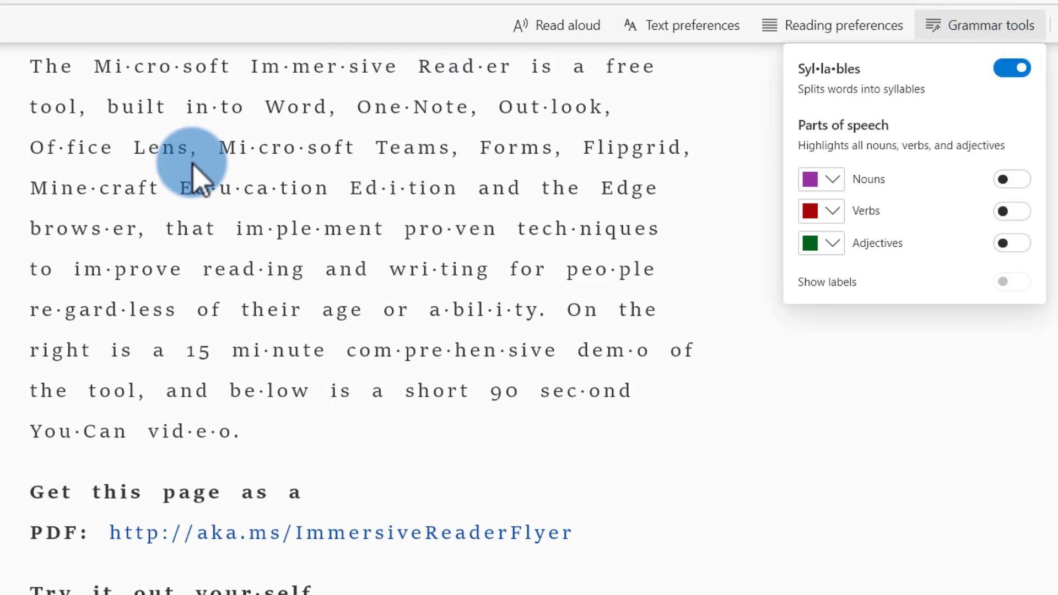
mouse_move(324, 199)
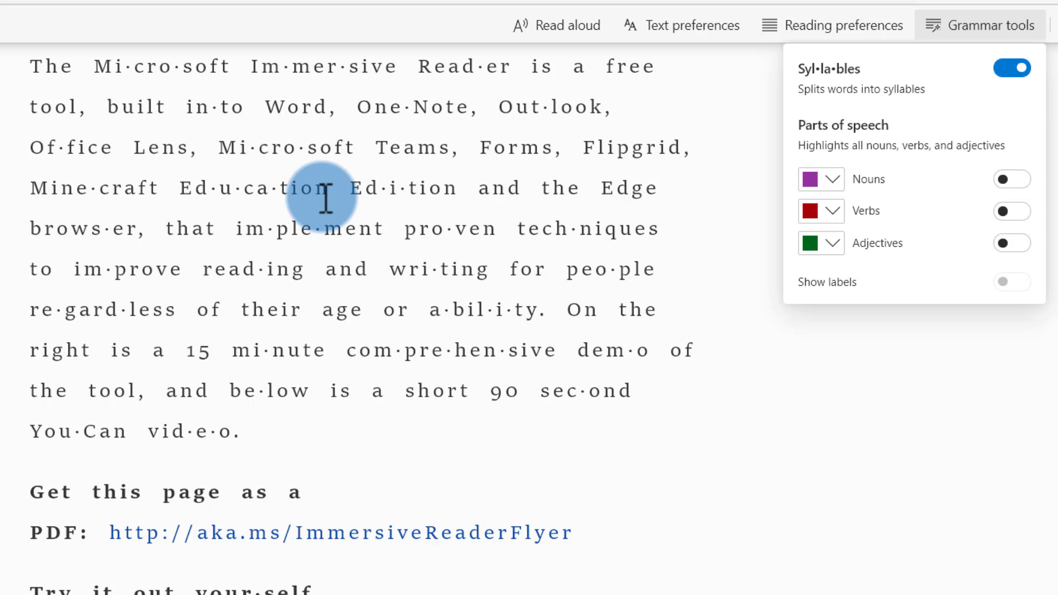
mouse_move(367, 319)
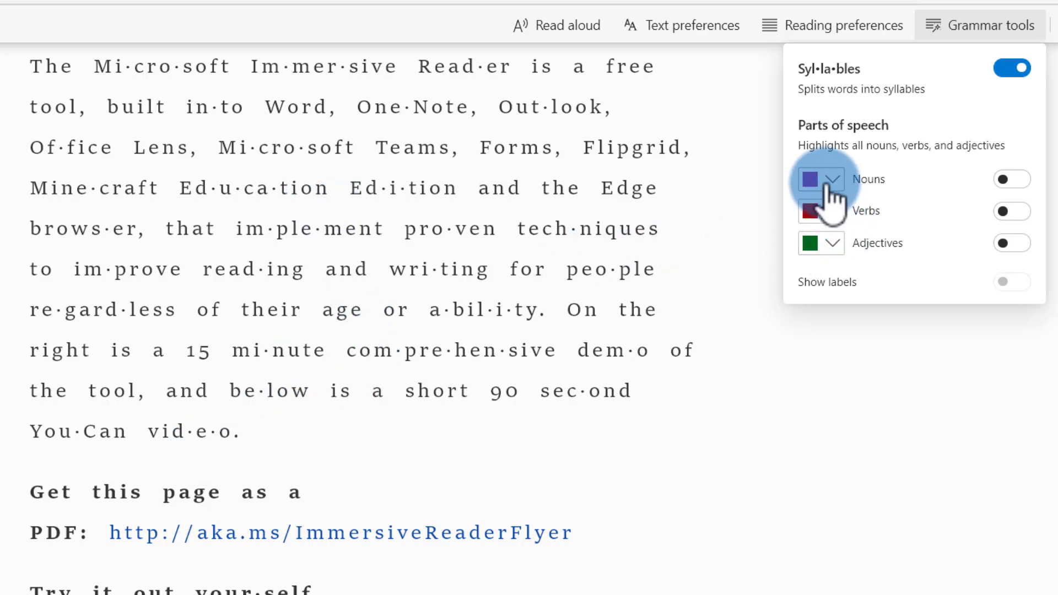
Set the noun highlight colour to red and toggle noun highlighting on and off
left_click(836, 178)
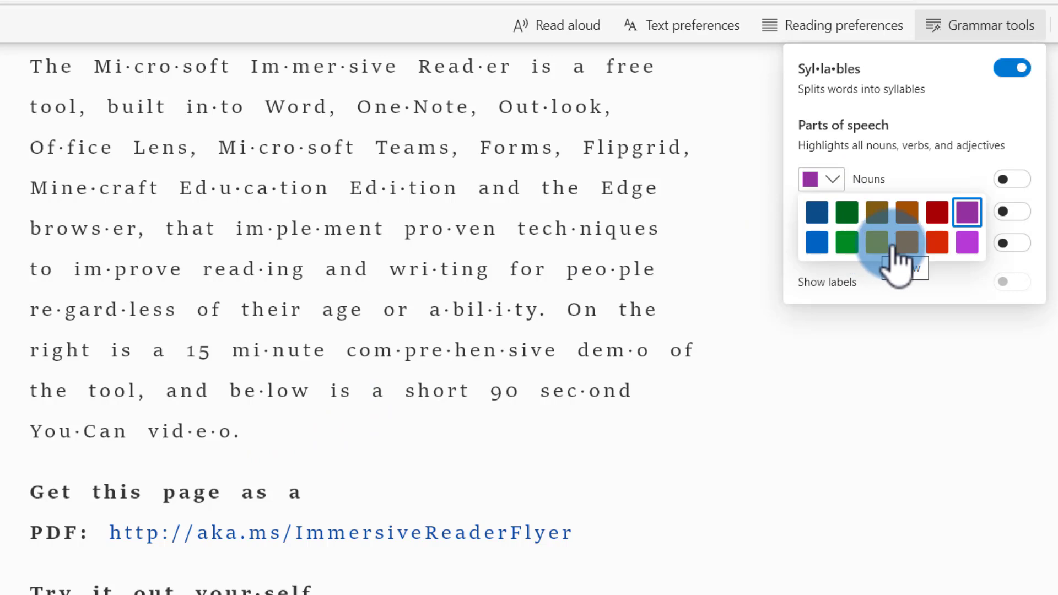
left_click(937, 242)
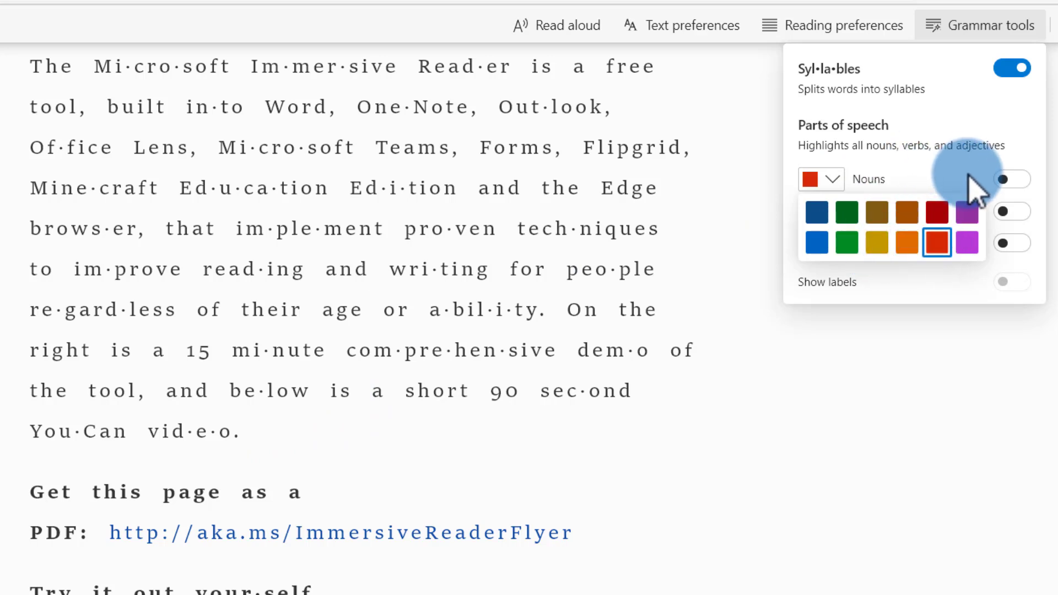
left_click(1011, 179)
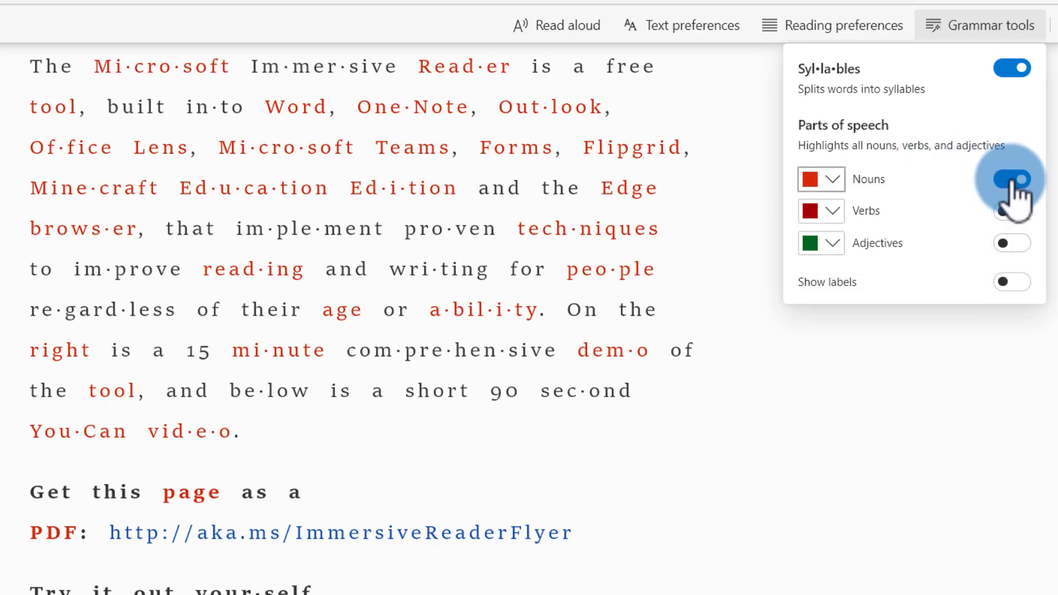
left_click(1012, 180)
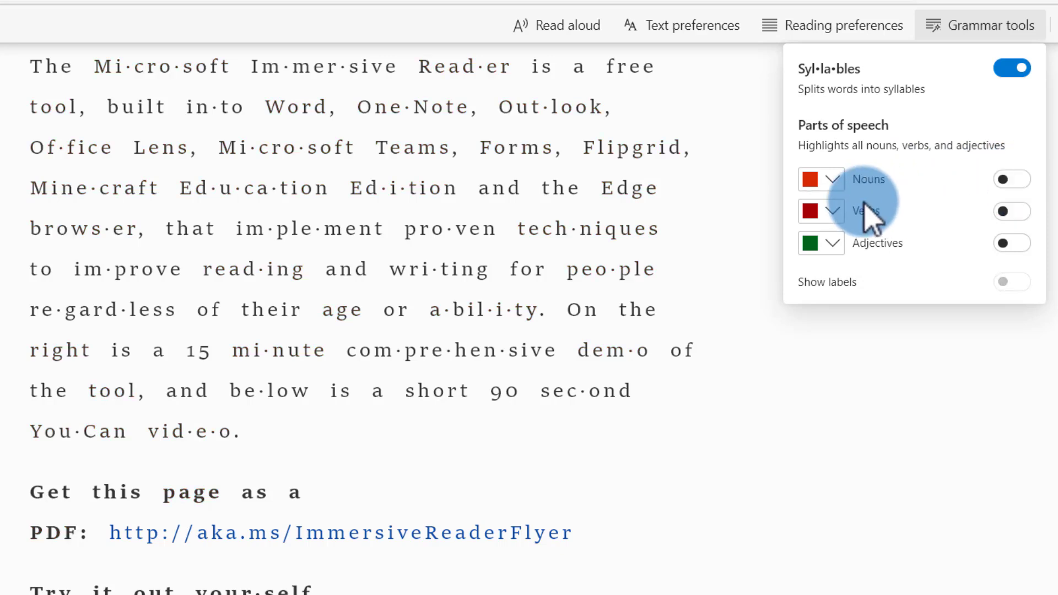
Highlight verbs in blue, turn on adjectives, and show part-of-speech labels
left_click(834, 243)
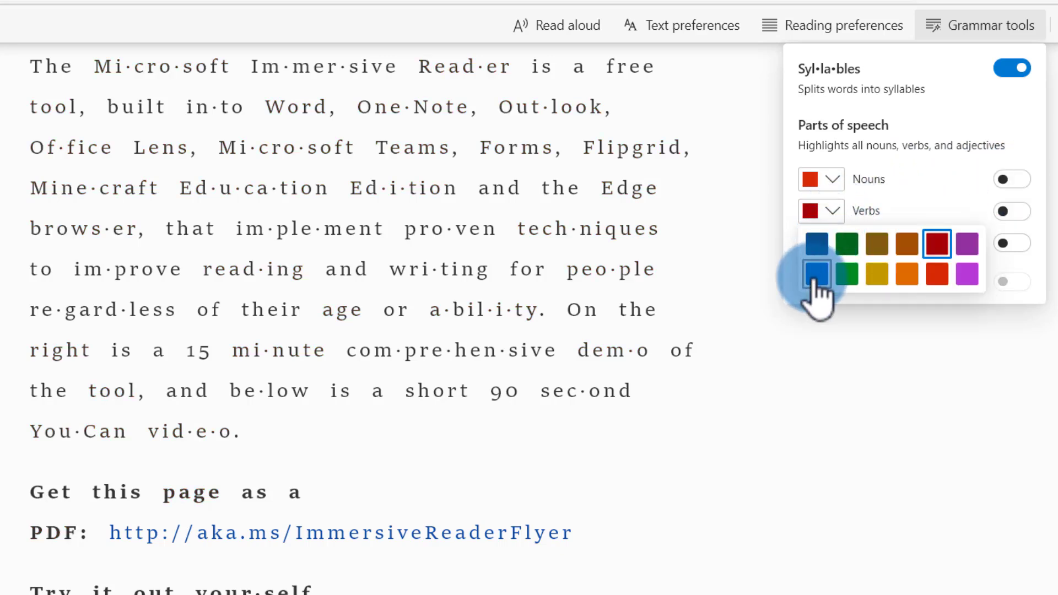
left_click(1012, 211)
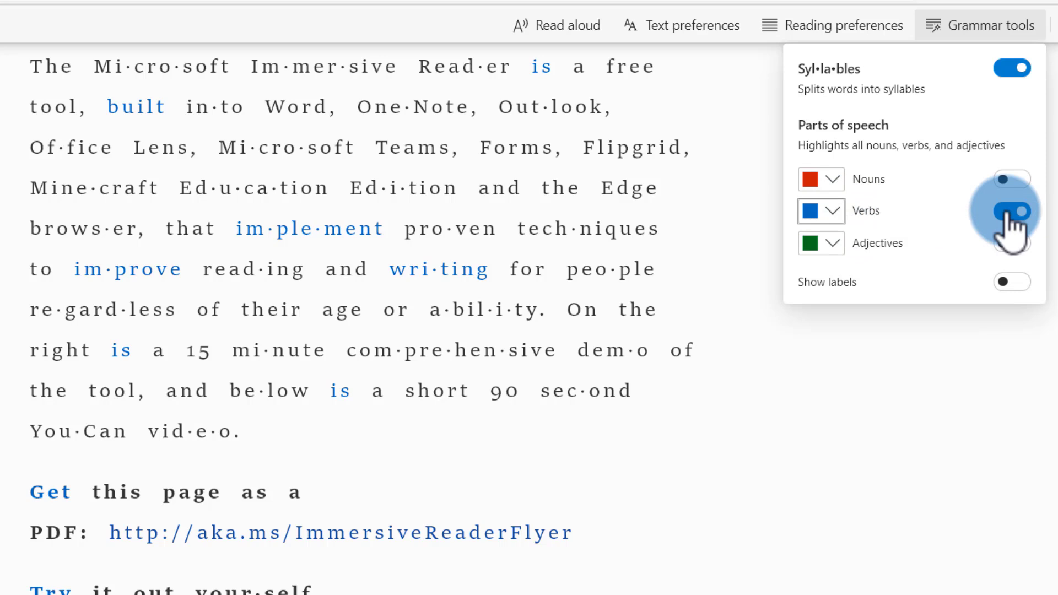
left_click(1011, 211)
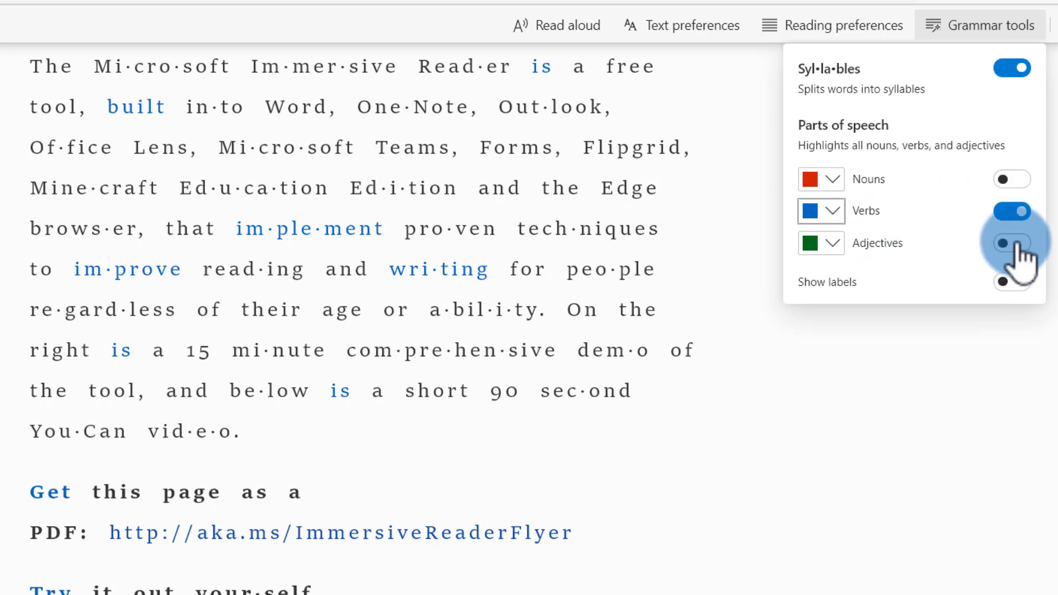
left_click(1012, 178)
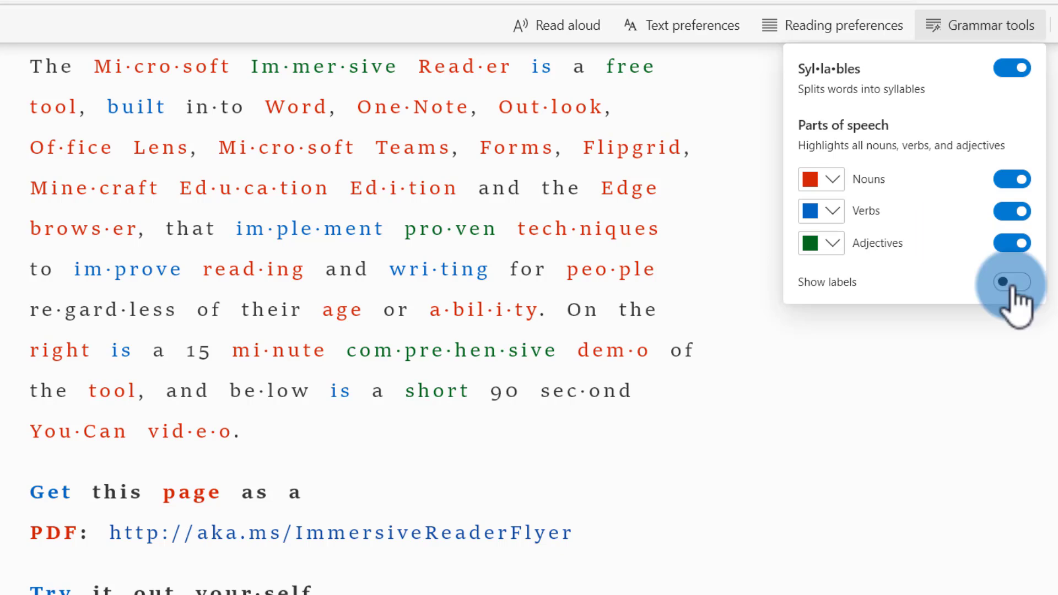
left_click(1012, 282)
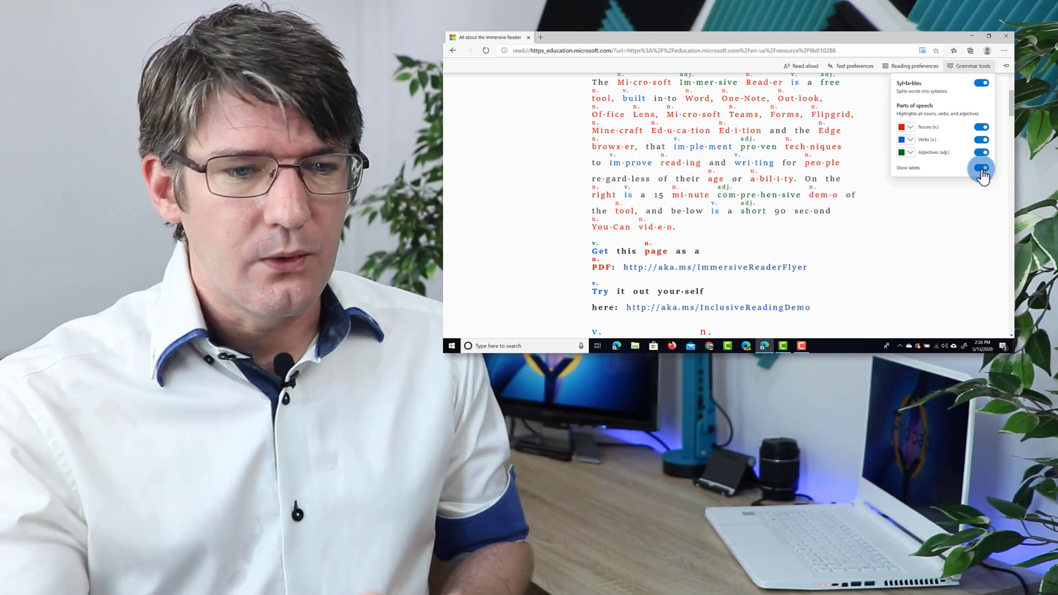
Hide the part-of-speech labels above the article's words
left_click(981, 169)
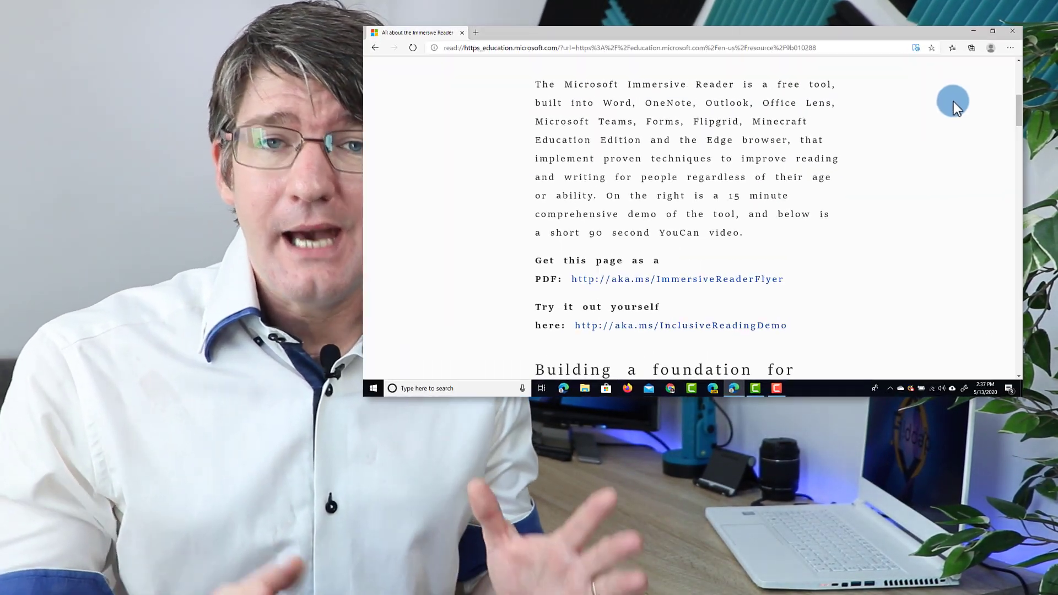
Start Read aloud narration of the article, then pause it at the word 'tool'
left_click(992, 31)
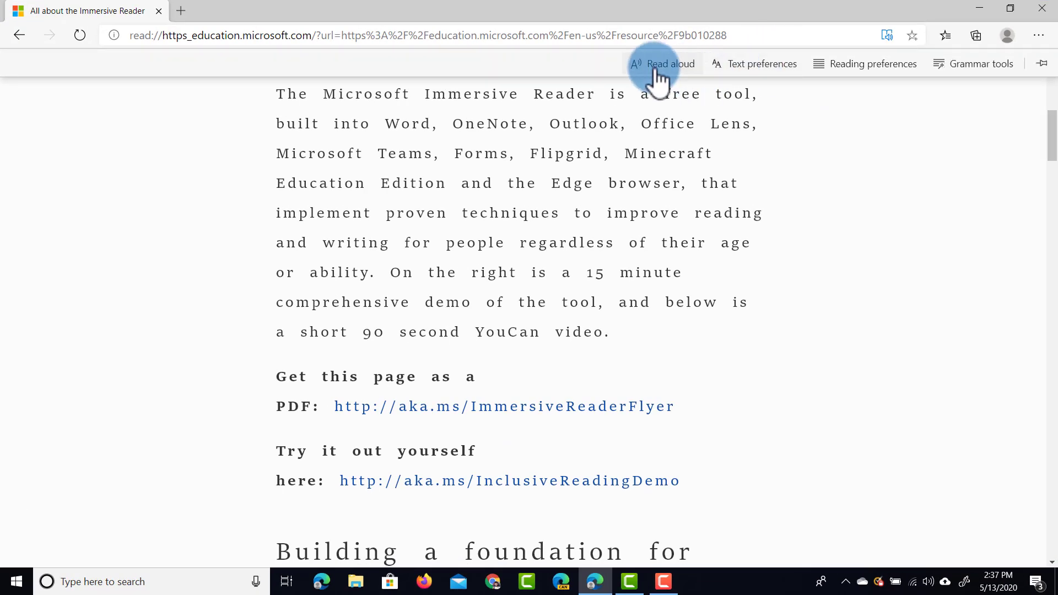
left_click(662, 63)
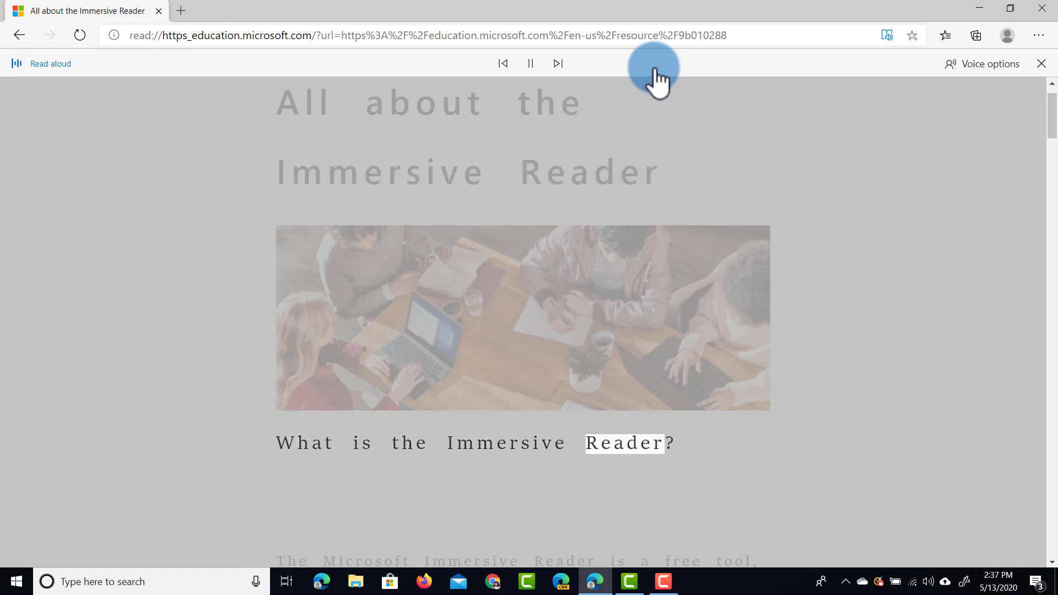
scroll("down", 3)
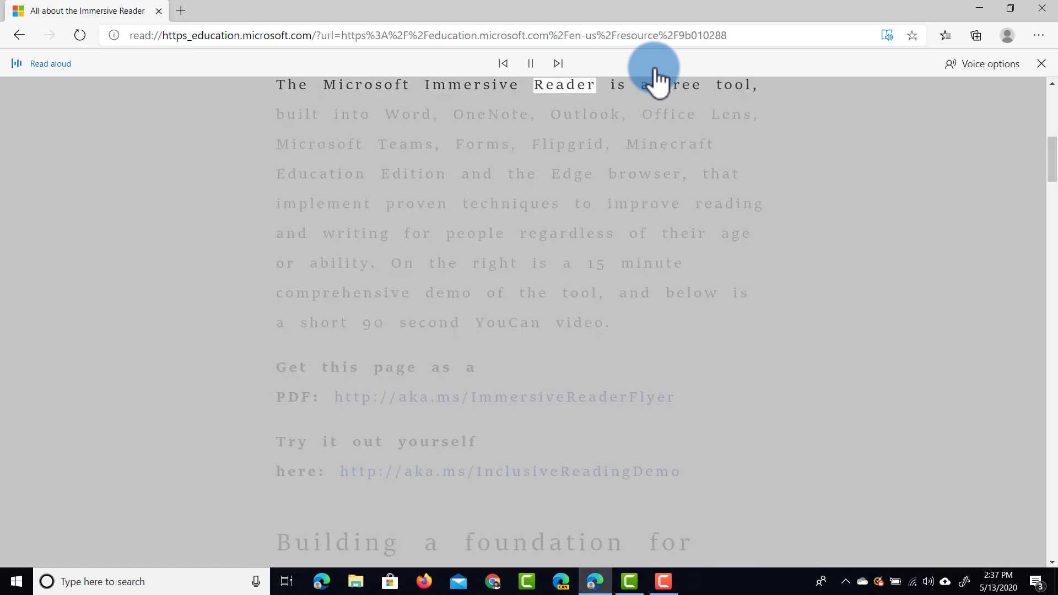
left_click(530, 63)
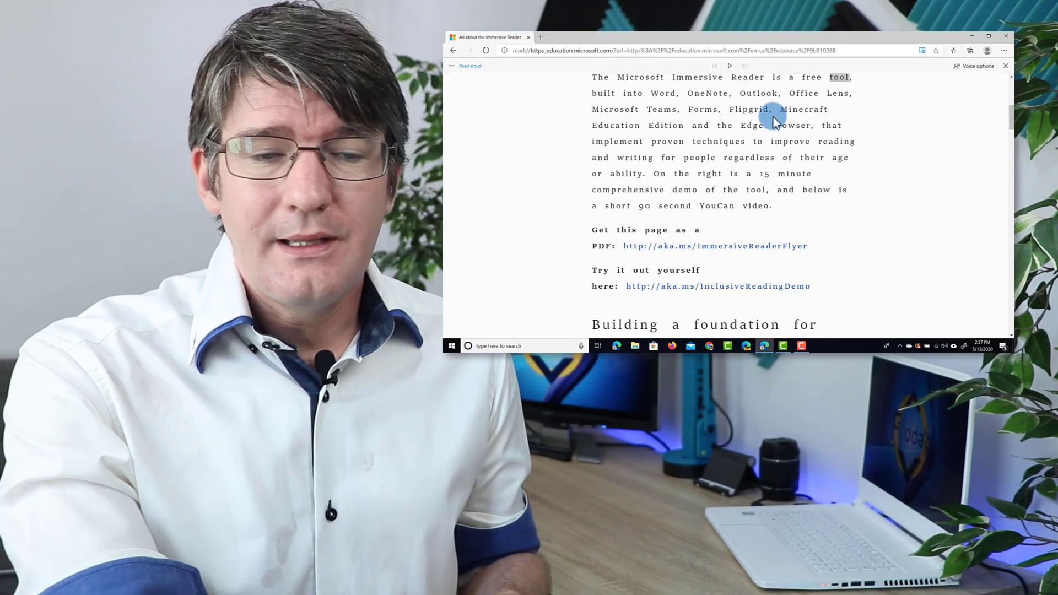
Choose the Microsoft Hazel - English (United Kingdom) voice in Voice options
left_click(988, 36)
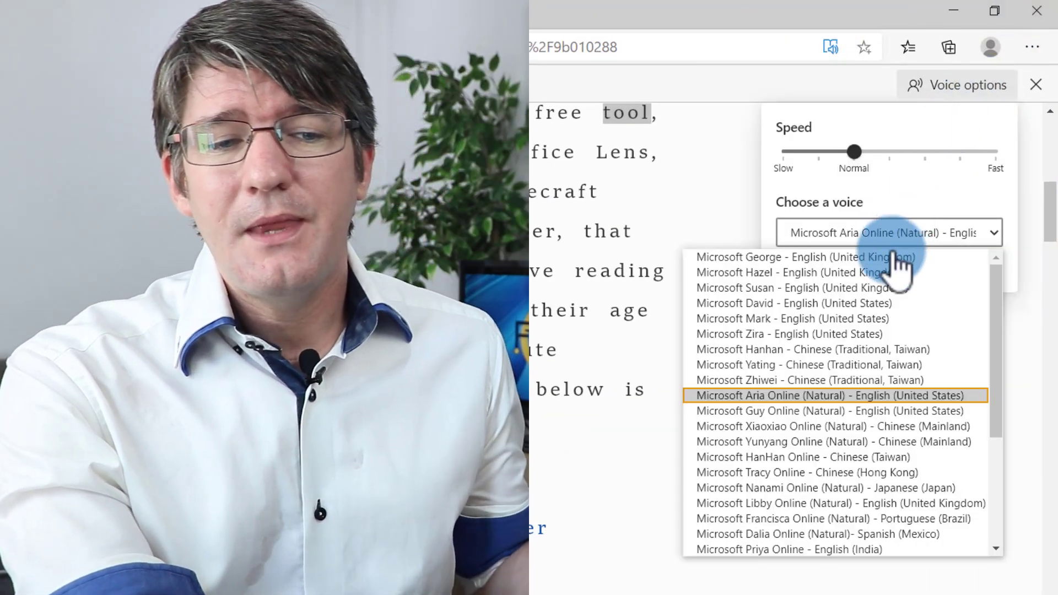
scroll("down", 3)
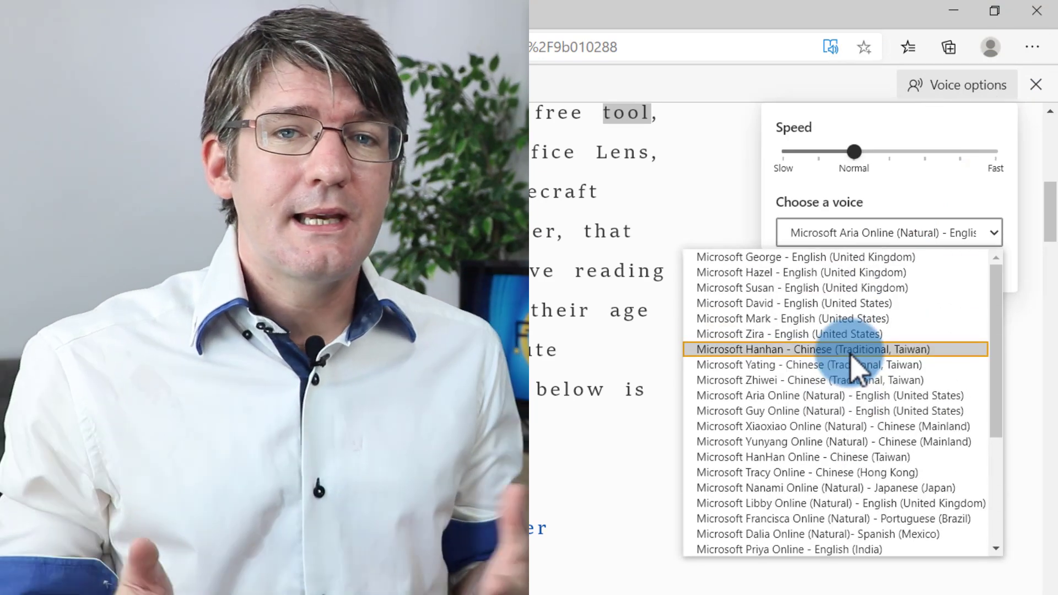
mouse_move(824, 318)
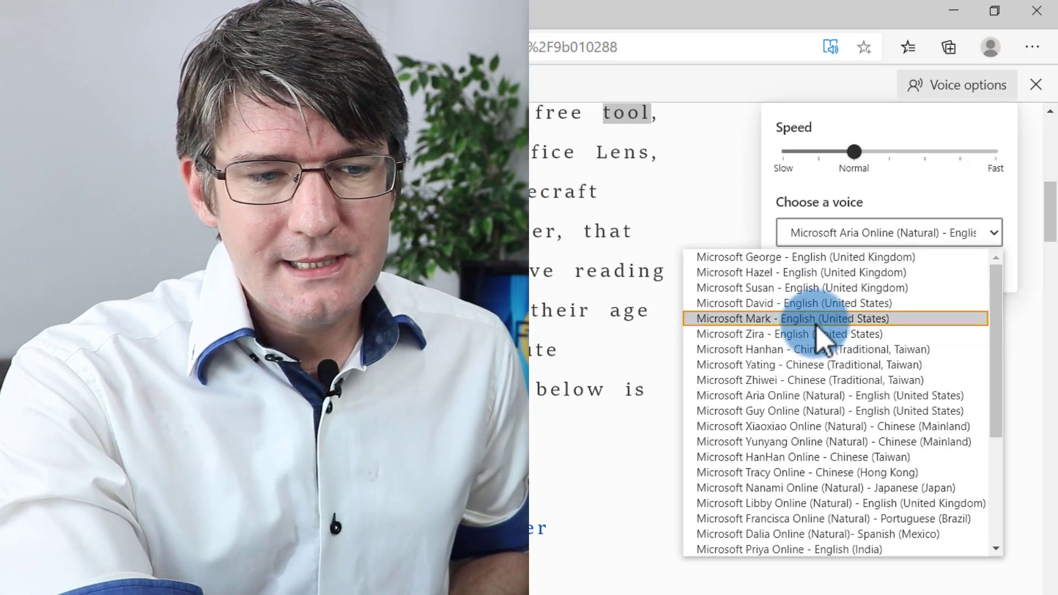
left_click(793, 303)
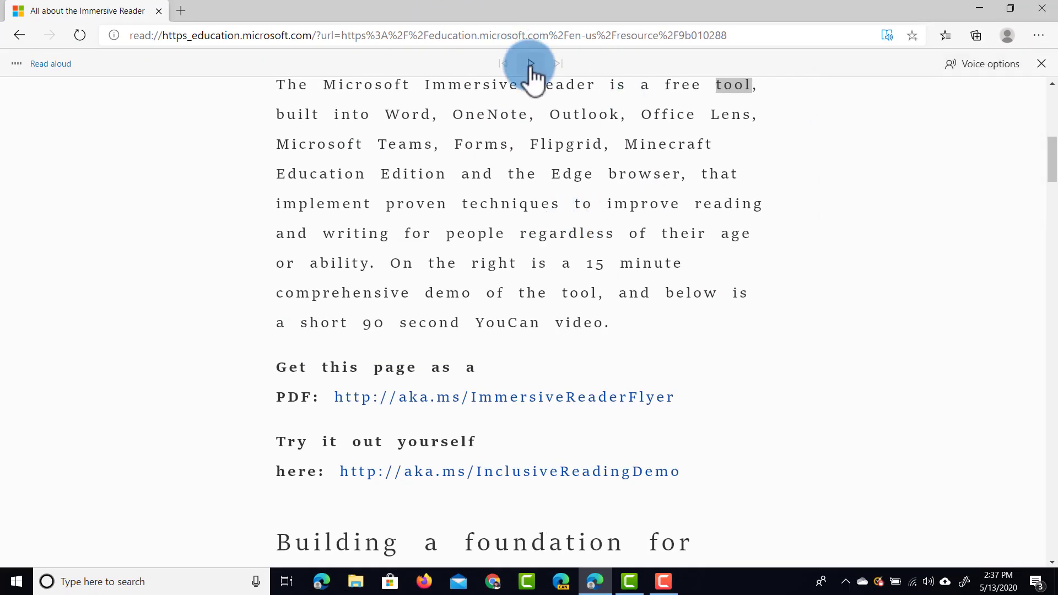
Briefly resume and pause narration, then play it at a faster reading speed
left_click(530, 63)
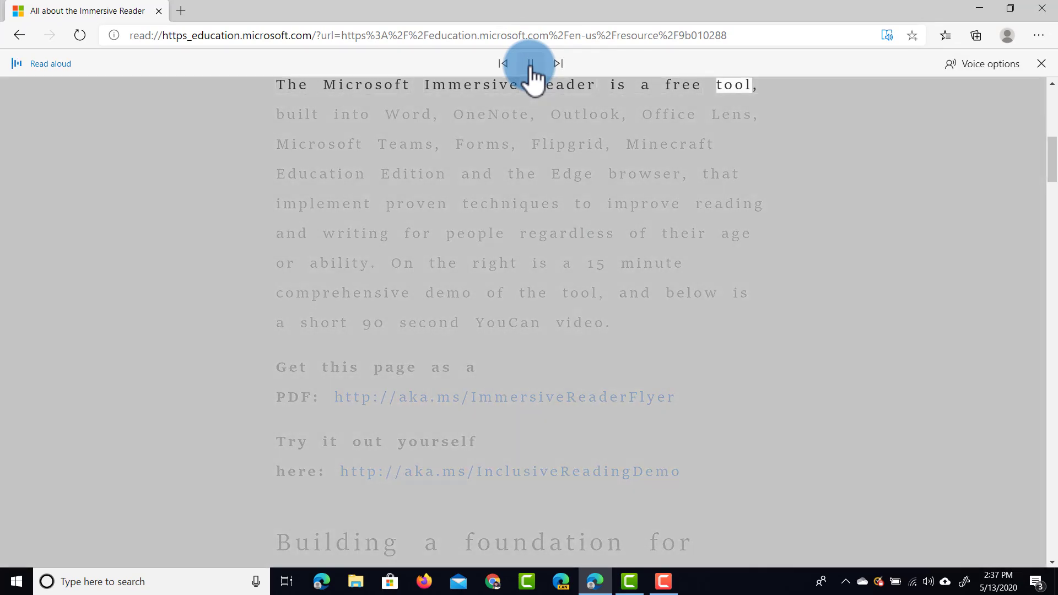
left_click(530, 63)
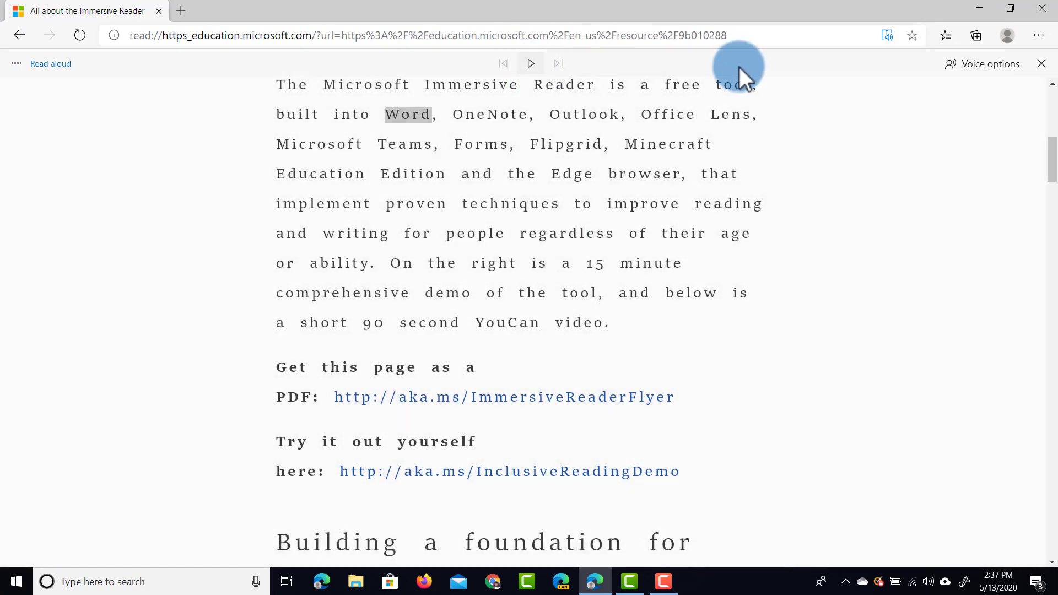
left_click(982, 64)
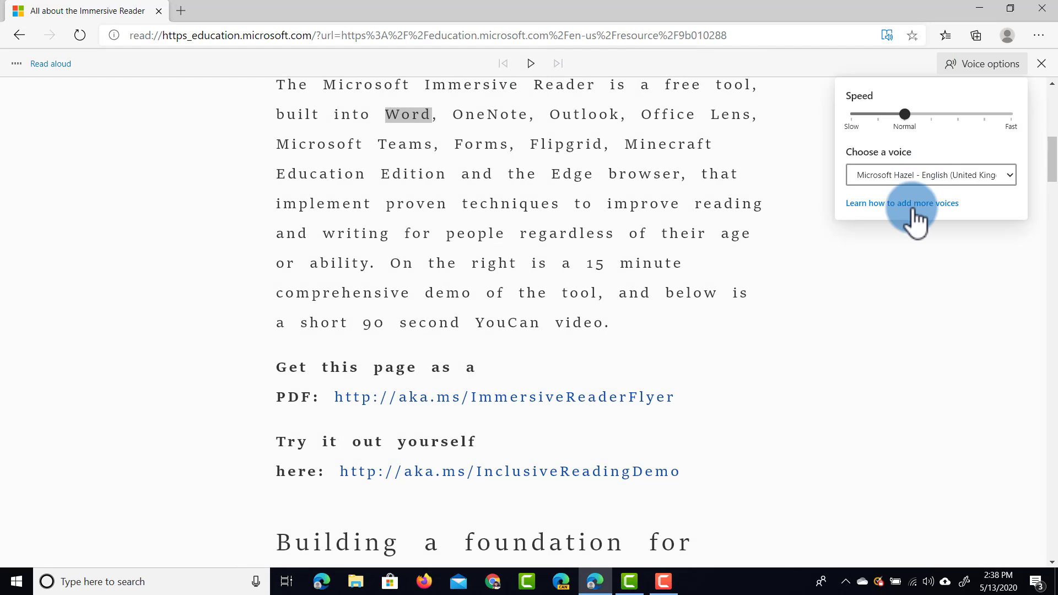
mouse_move(962, 213)
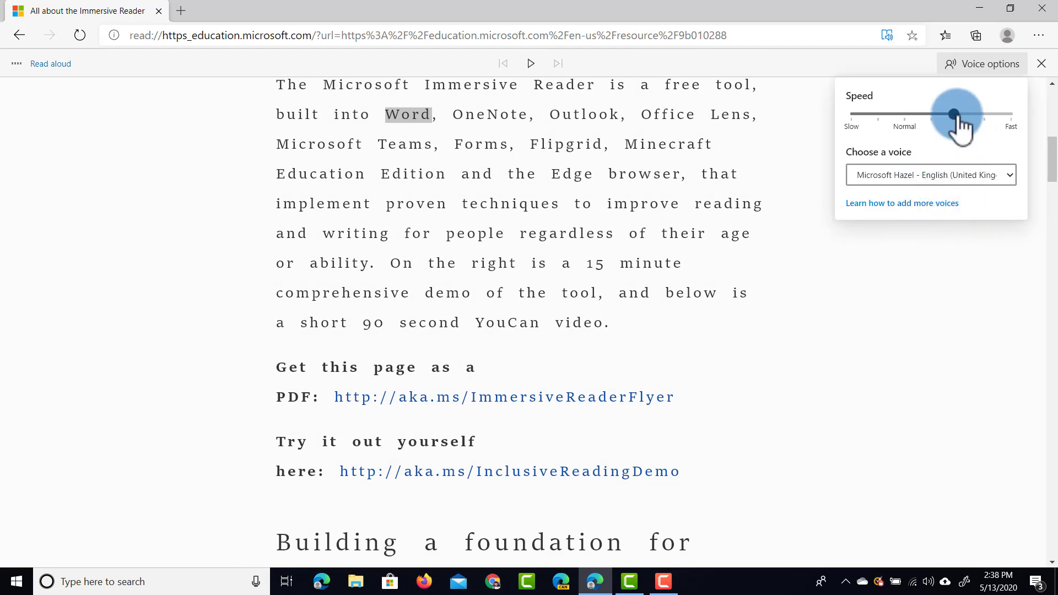
mouse_move(531, 63)
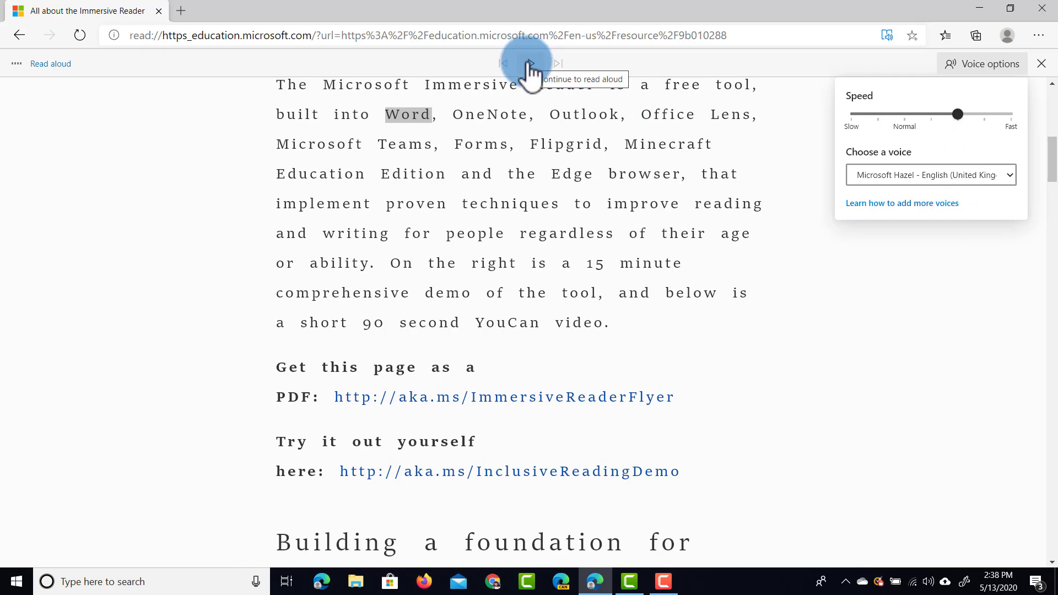
left_click(530, 63)
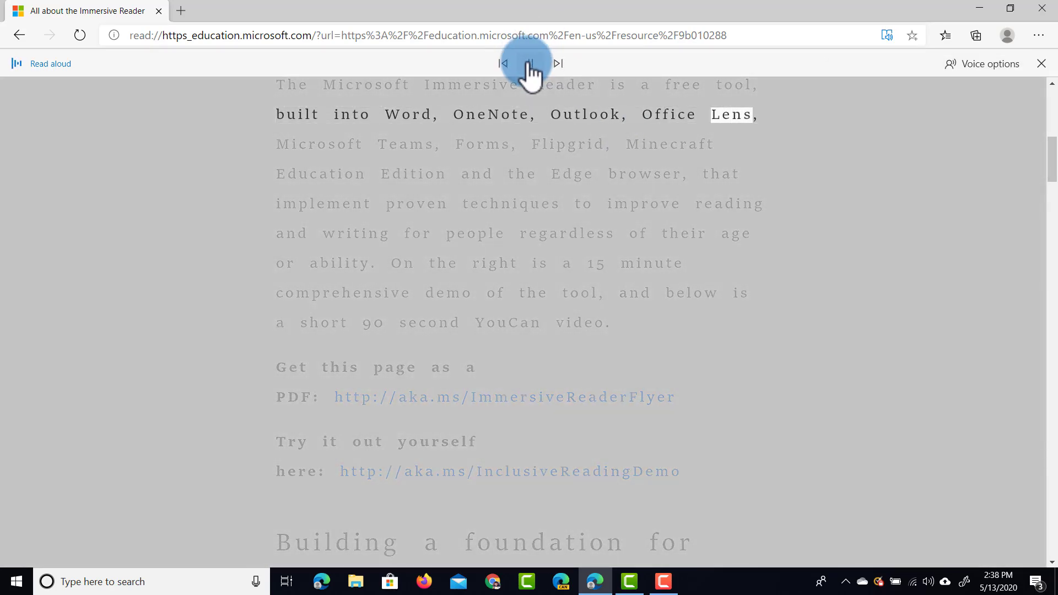
Pause, set the Speed slider to Slow, and resume narration at the slowest speed
left_click(531, 63)
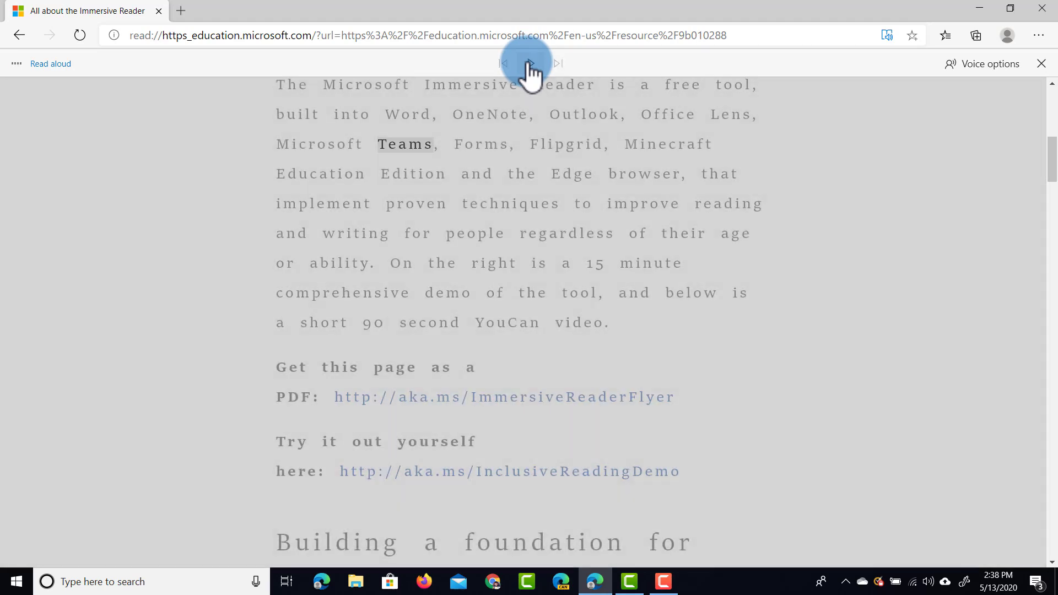
left_click(983, 63)
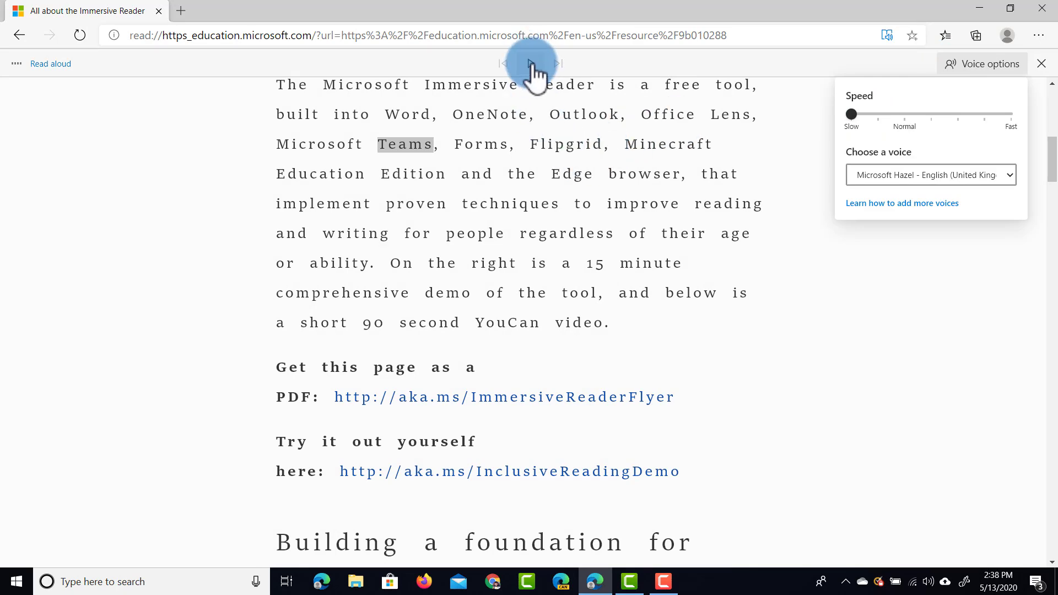
left_click(532, 63)
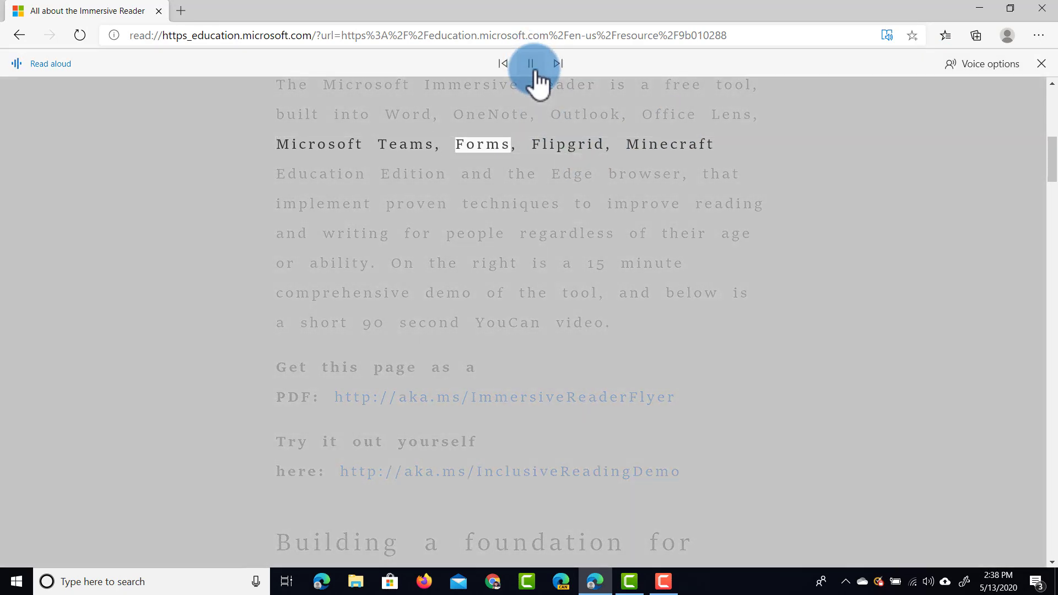
Pause Read Aloud on the word 'Minecraft' and clear the highlighted passage
left_click(530, 63)
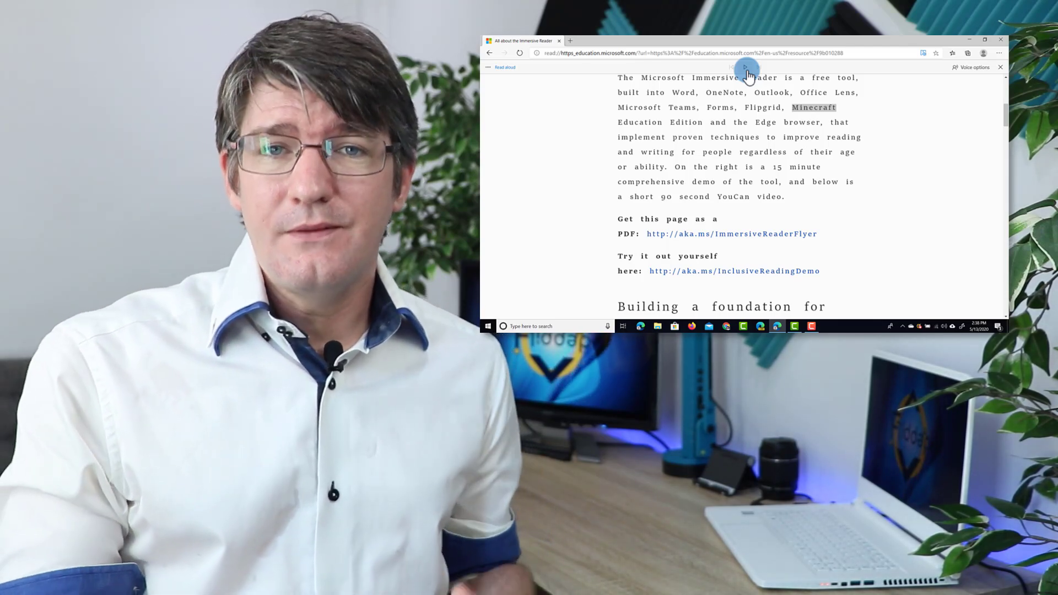
left_click(746, 72)
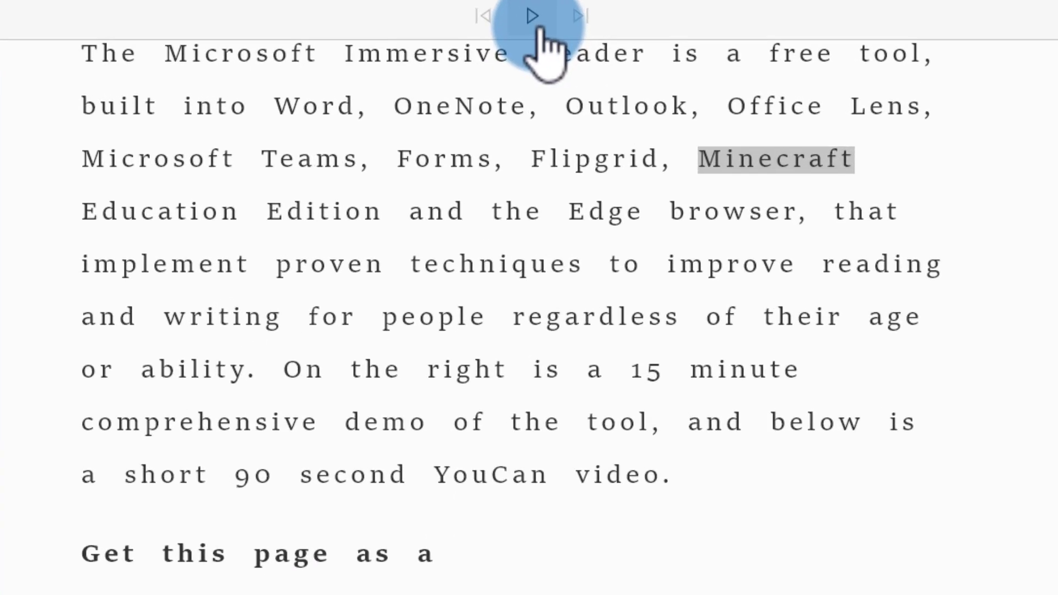
left_click(532, 16)
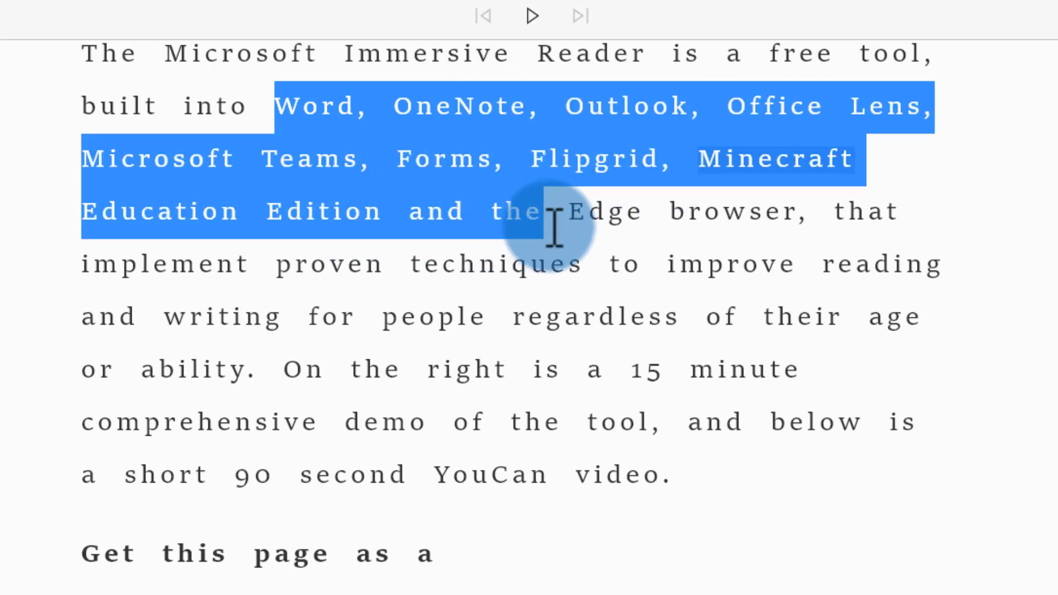
left_click(743, 230)
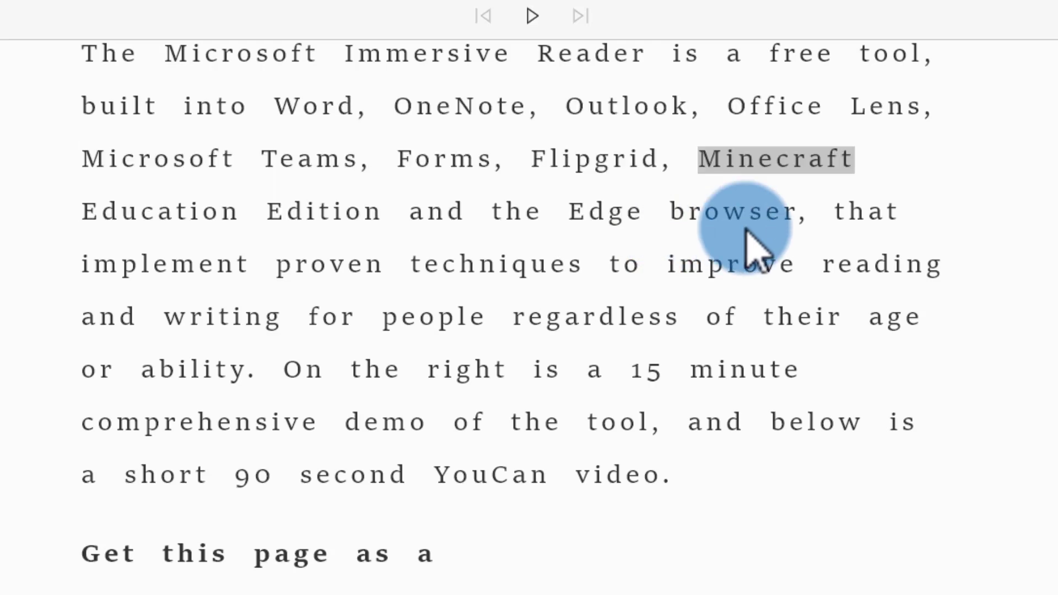